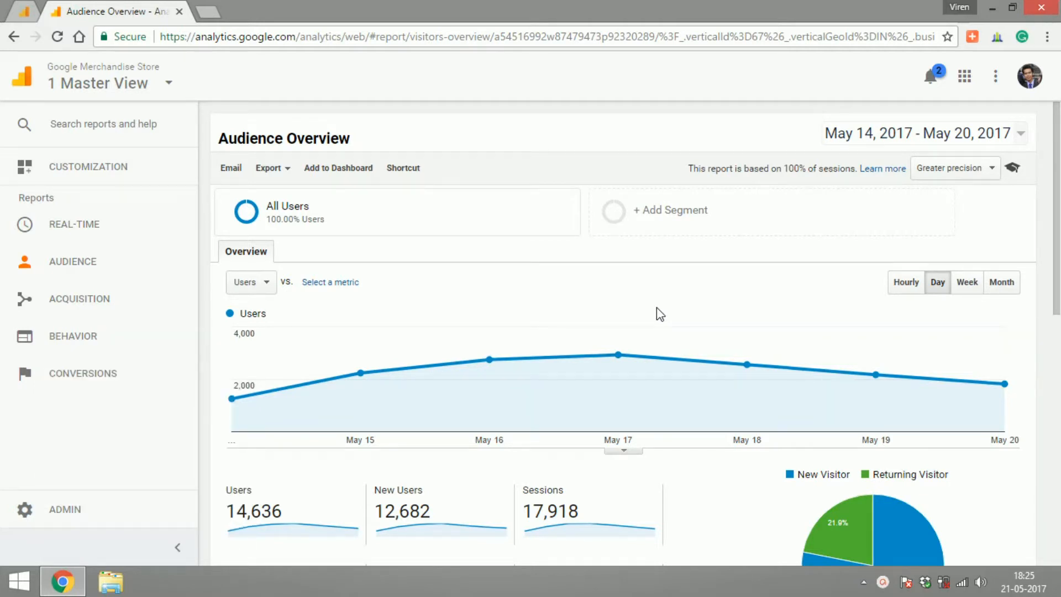
mouse_move(494, 294)
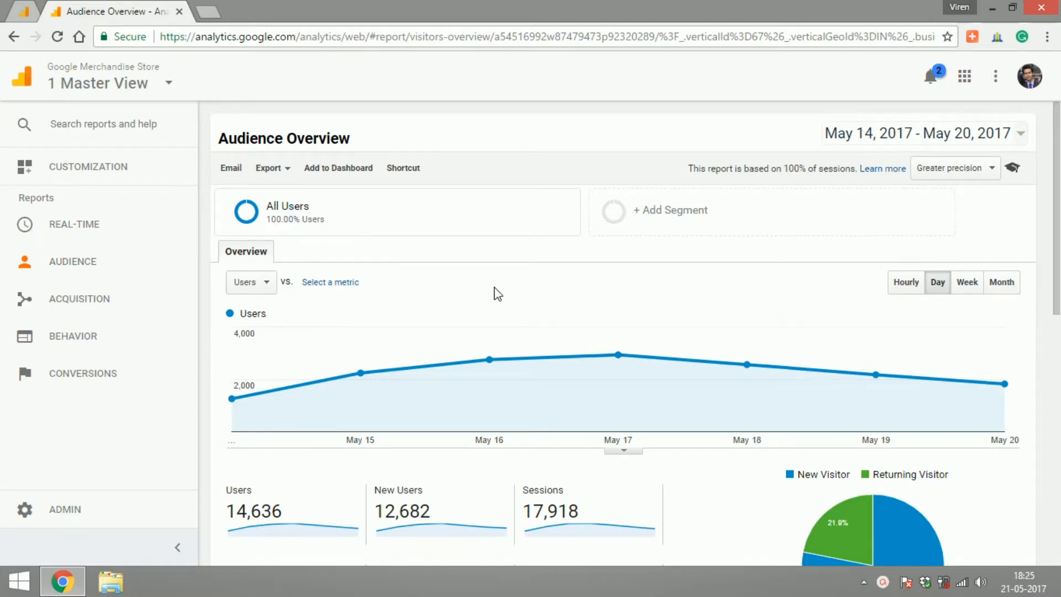
Step: Expand Audience and review overview metrics: 14,636 users, 17,918 sessions, 44.27% bounce rate
click(72, 262)
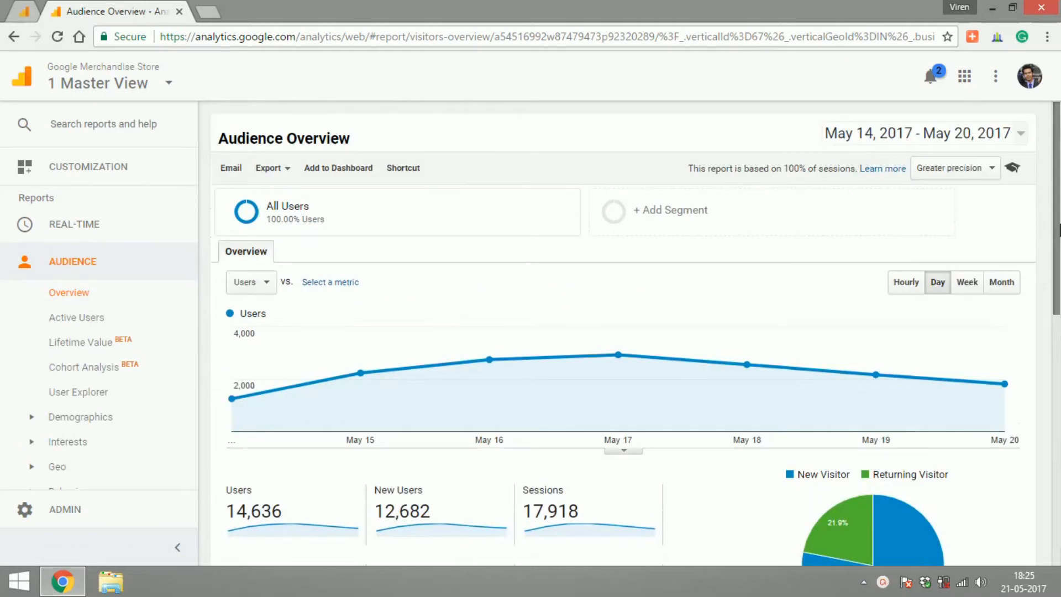
scroll(down, 3)
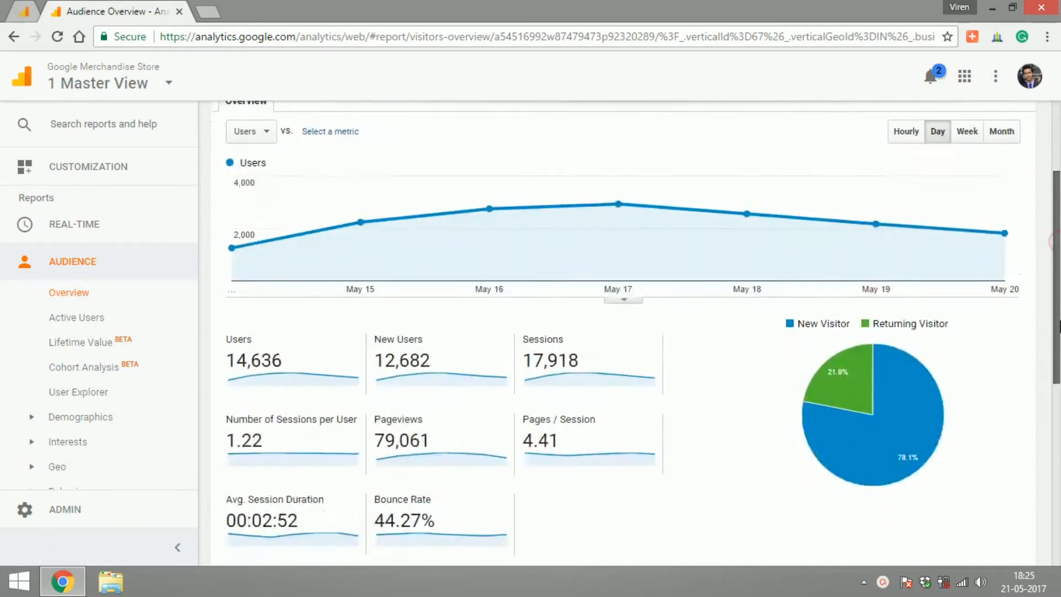
scroll(down, 3)
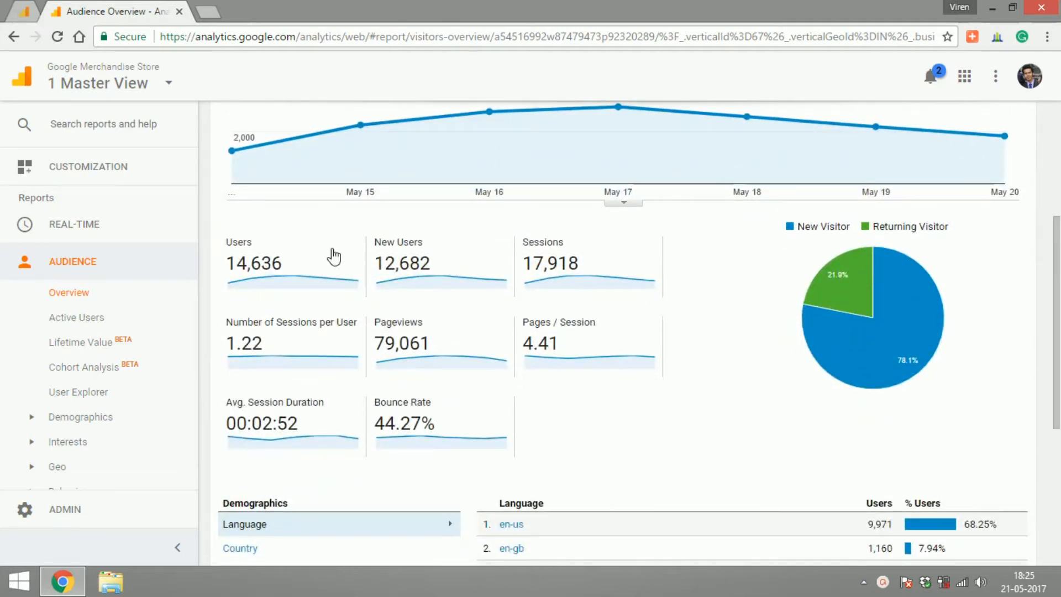
mouse_move(263, 253)
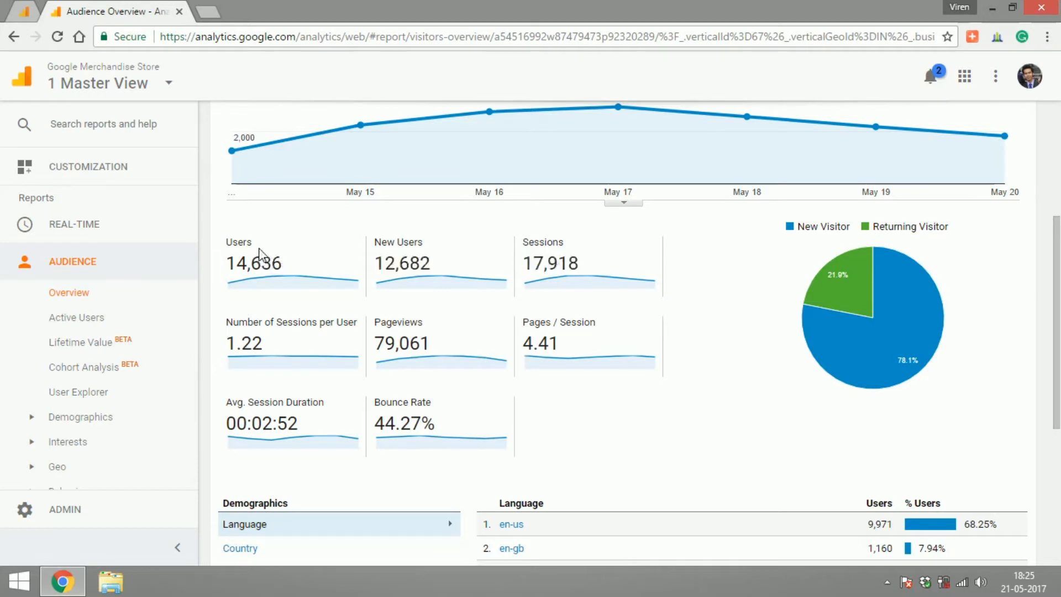
mouse_move(510, 215)
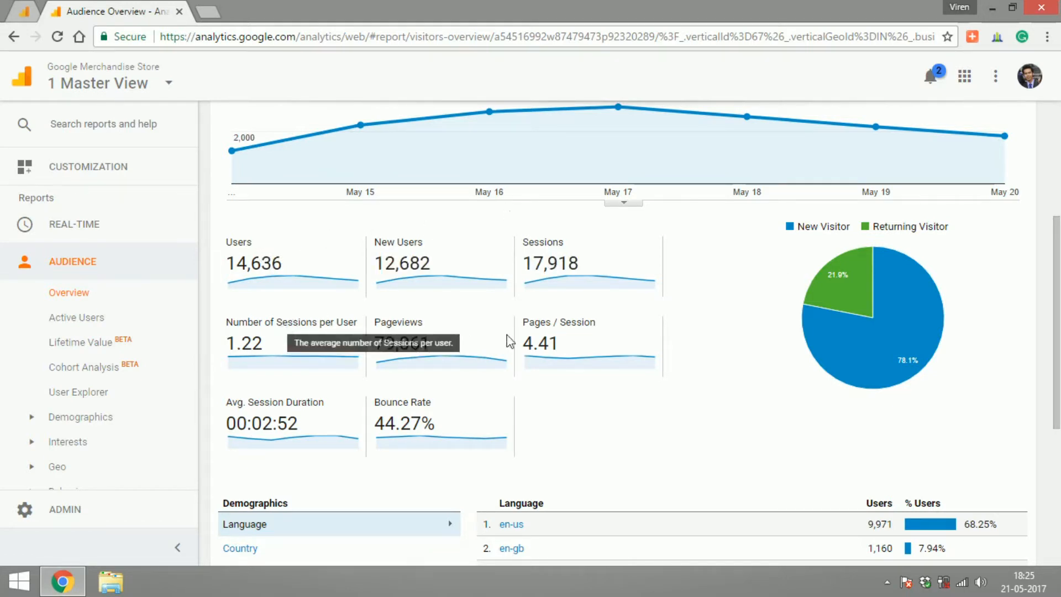
mouse_move(342, 408)
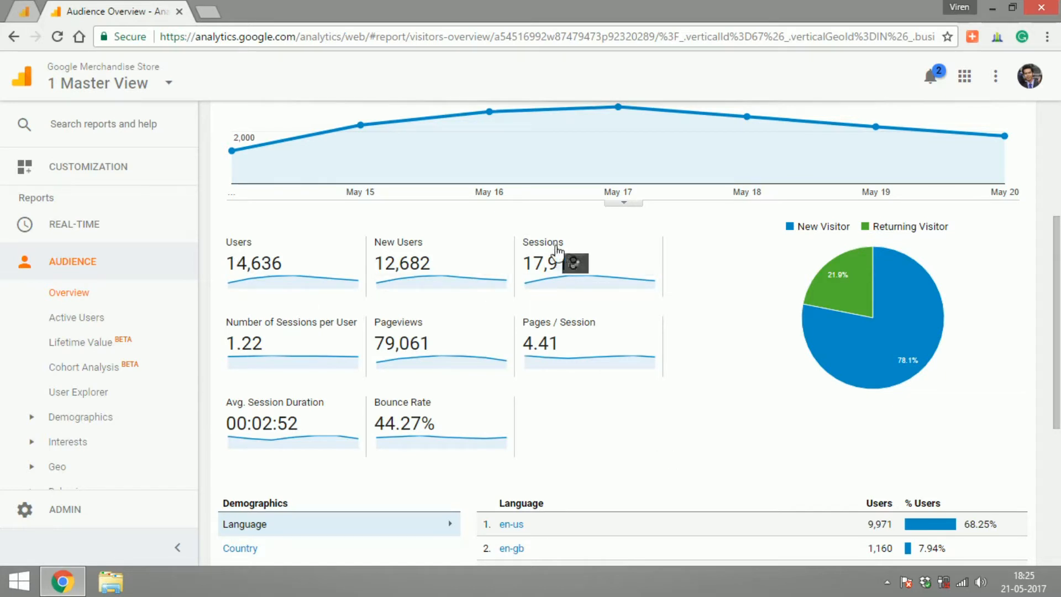
mouse_move(542, 242)
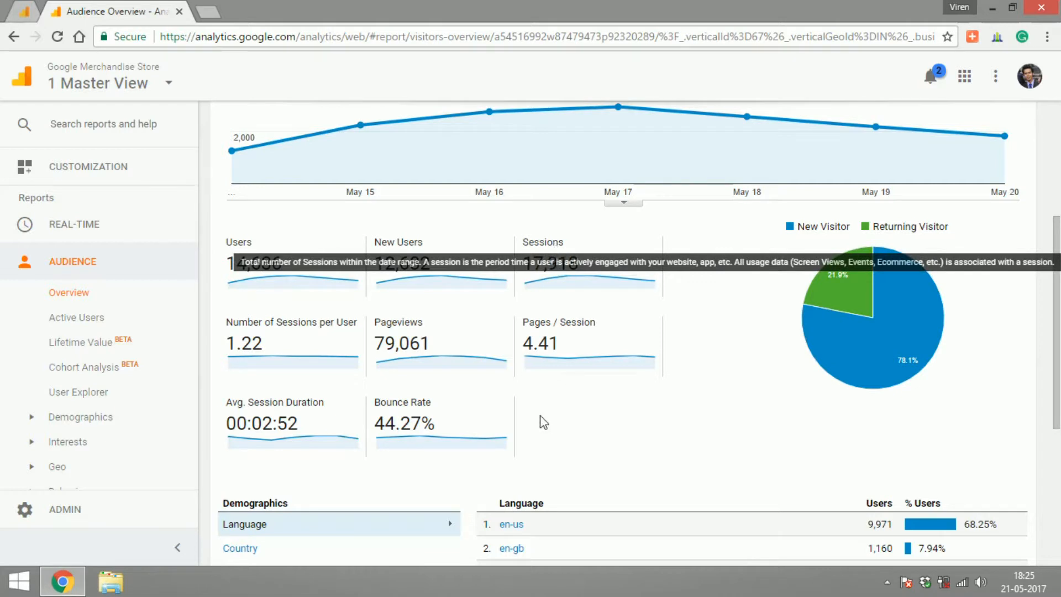
mouse_move(504, 327)
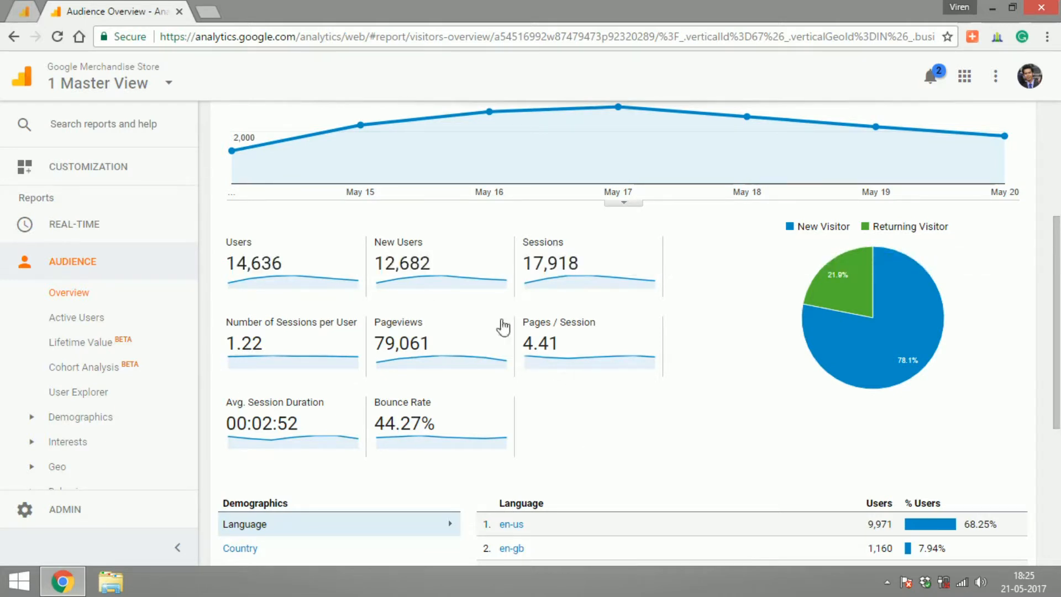
mouse_move(631, 425)
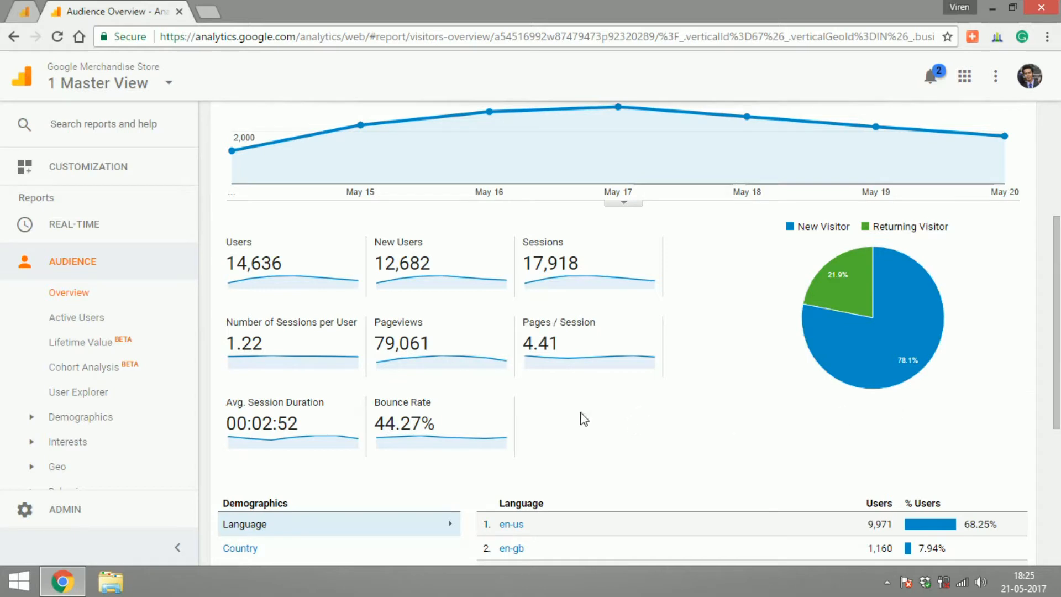
scroll(down, 3)
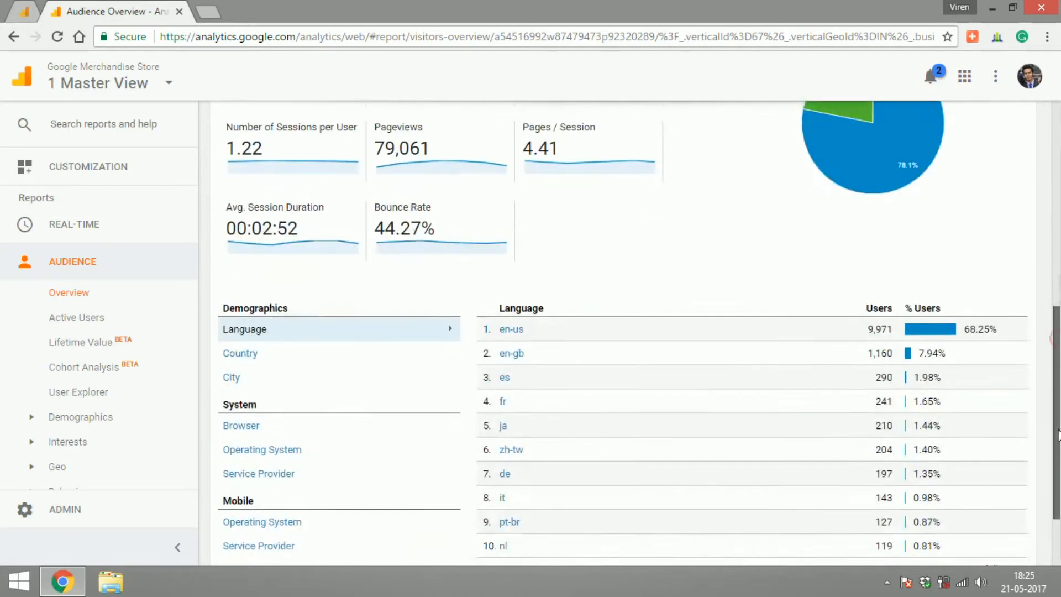
scroll(down, 3)
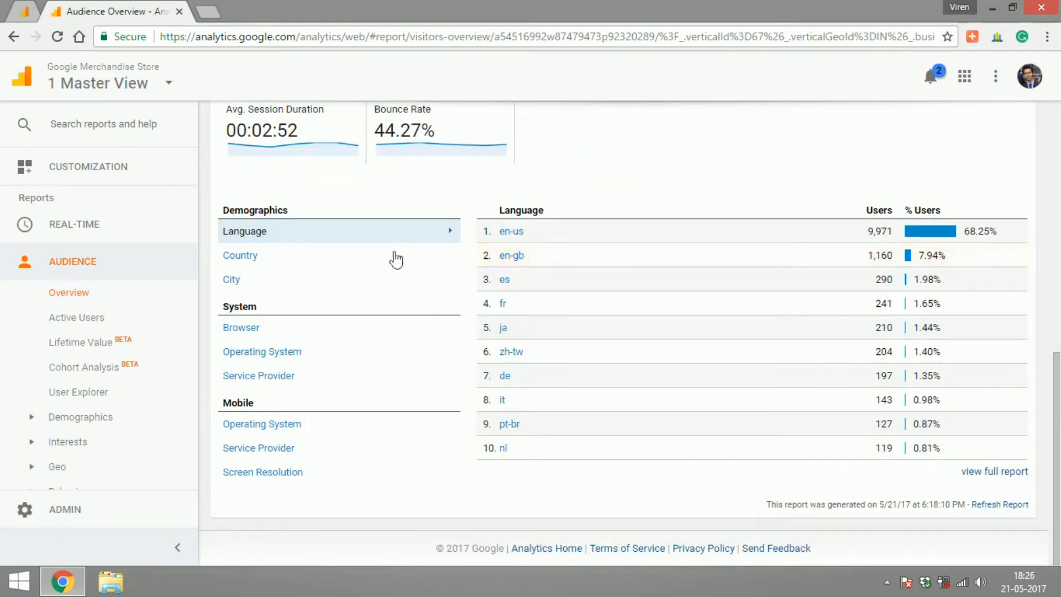
mouse_move(244, 326)
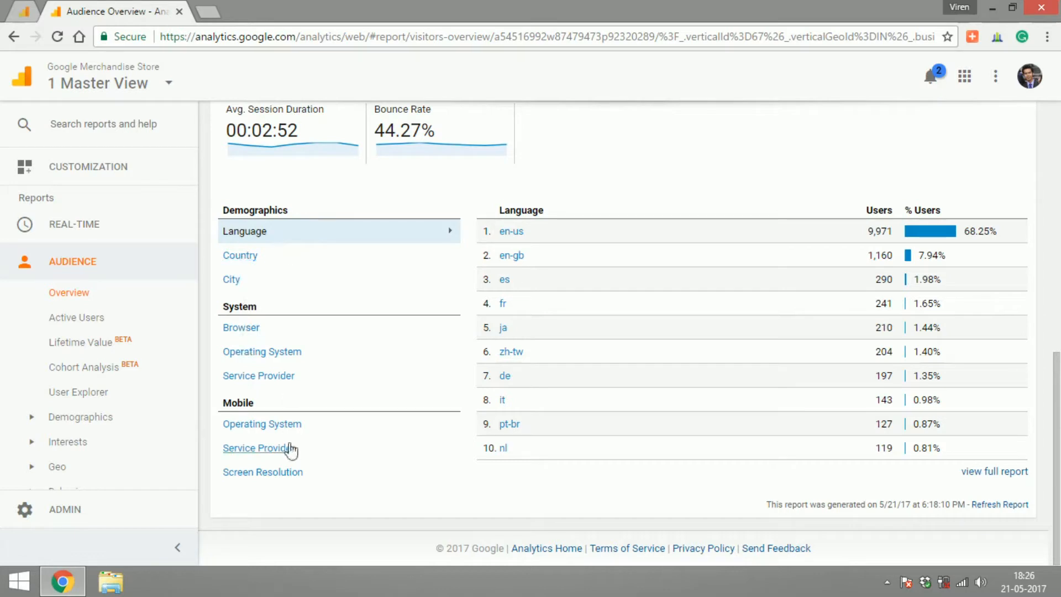
mouse_move(177, 470)
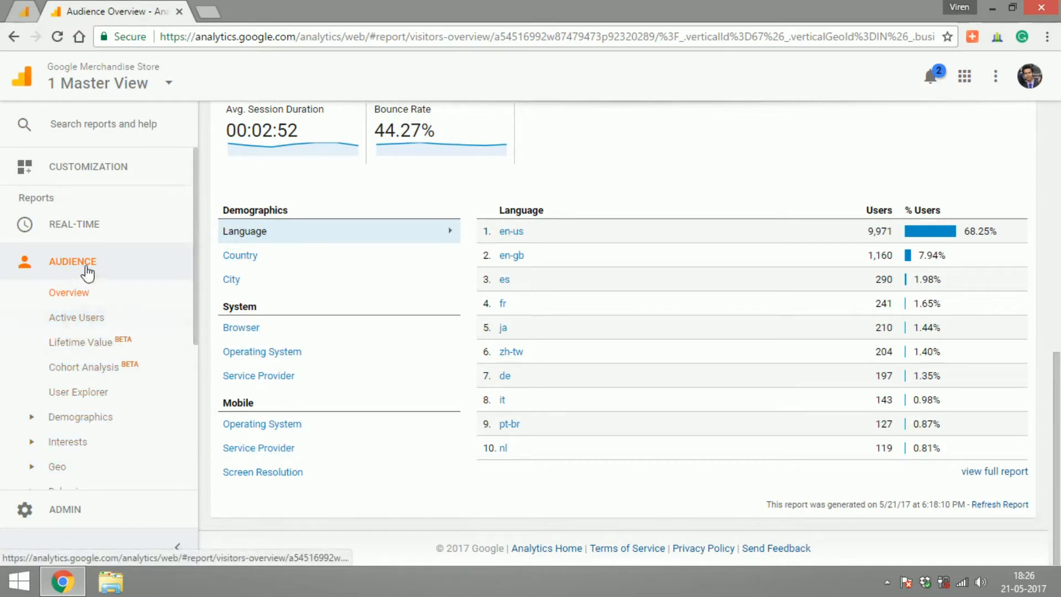
Step: Open Active Users and plot 7, 14 and 30 Day Active Users alongside 1 Day
click(76, 317)
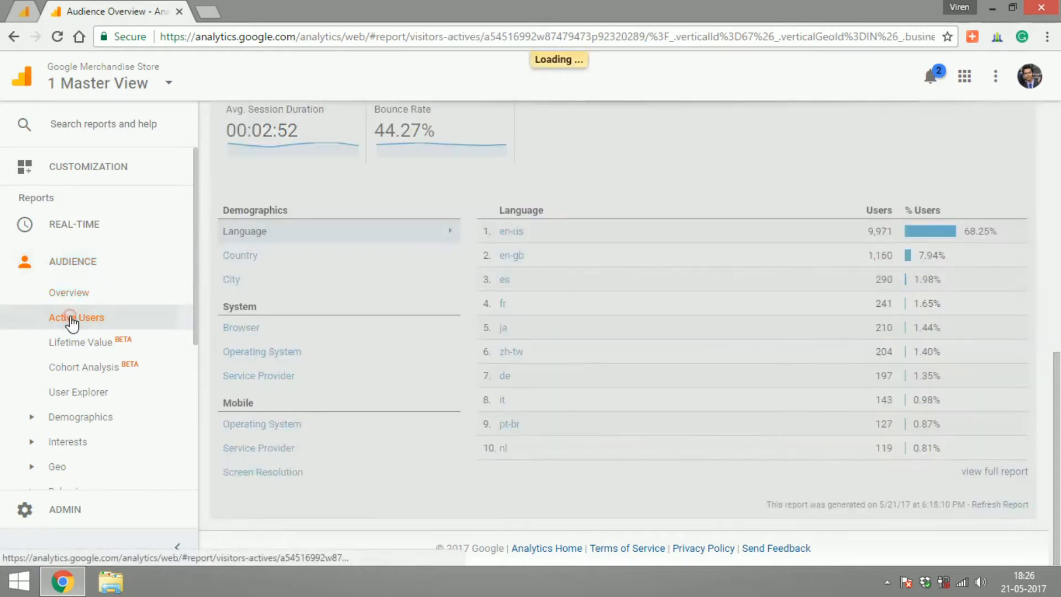
click(75, 317)
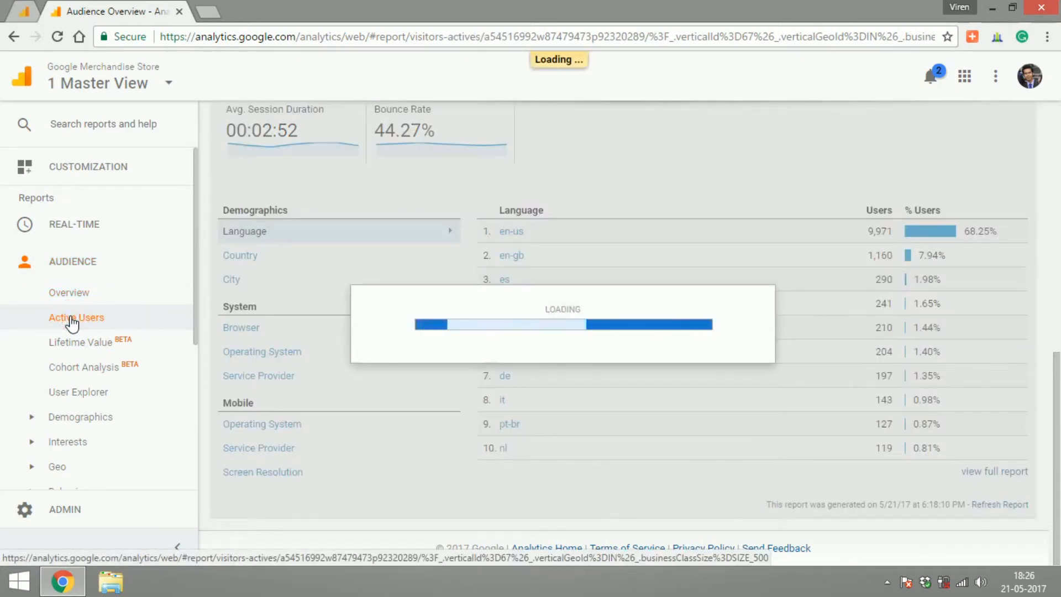
click(76, 316)
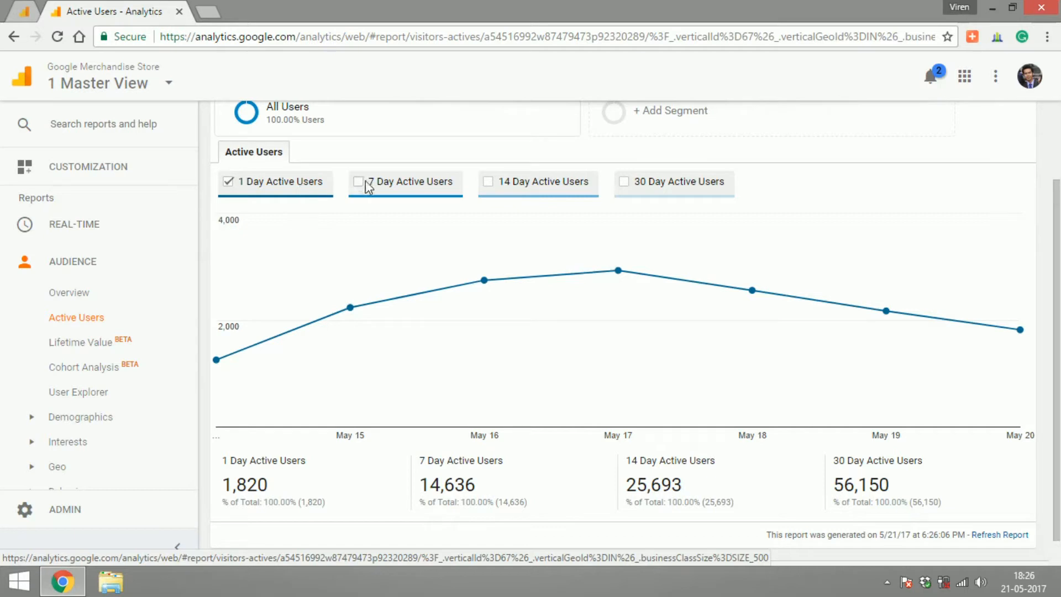
click(487, 181)
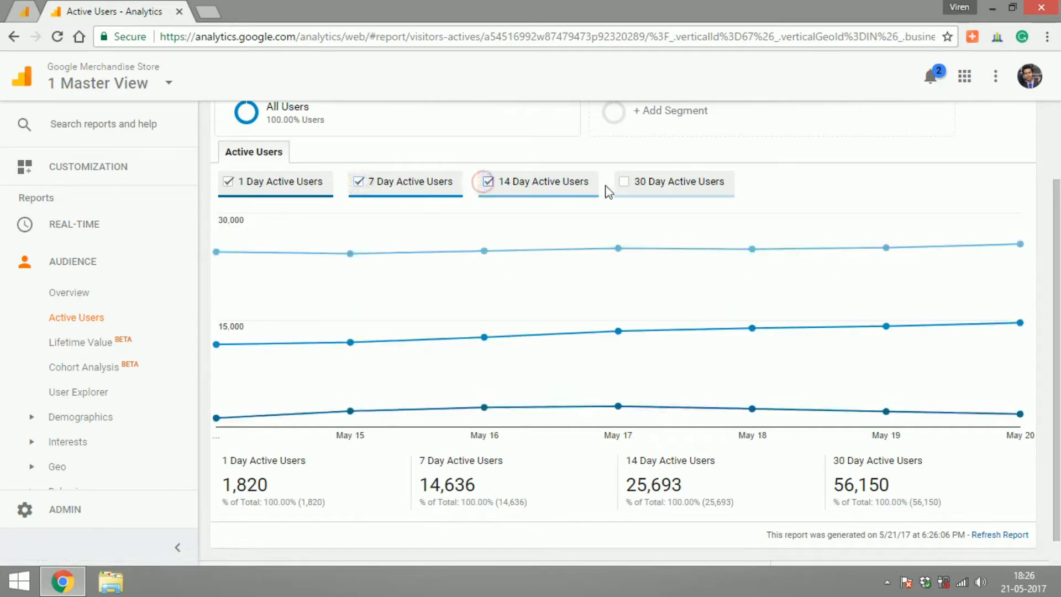
click(624, 180)
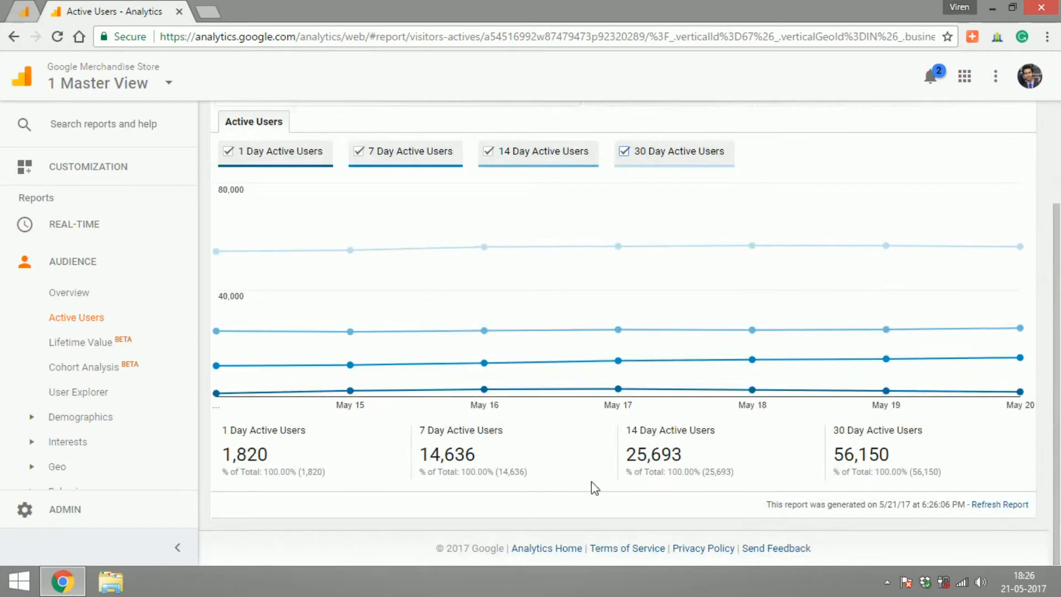
mouse_move(398, 489)
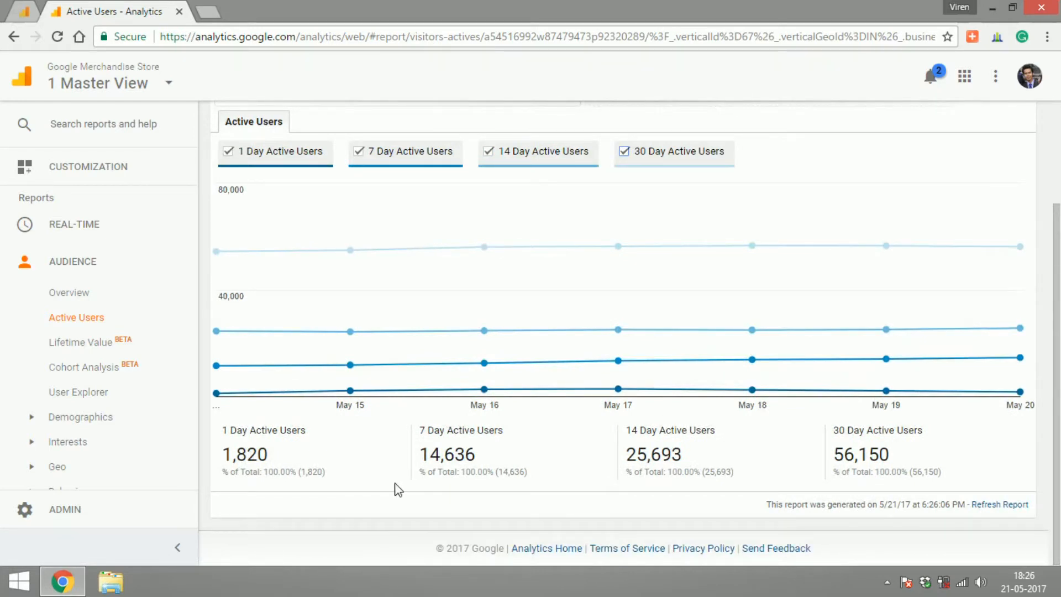
click(80, 341)
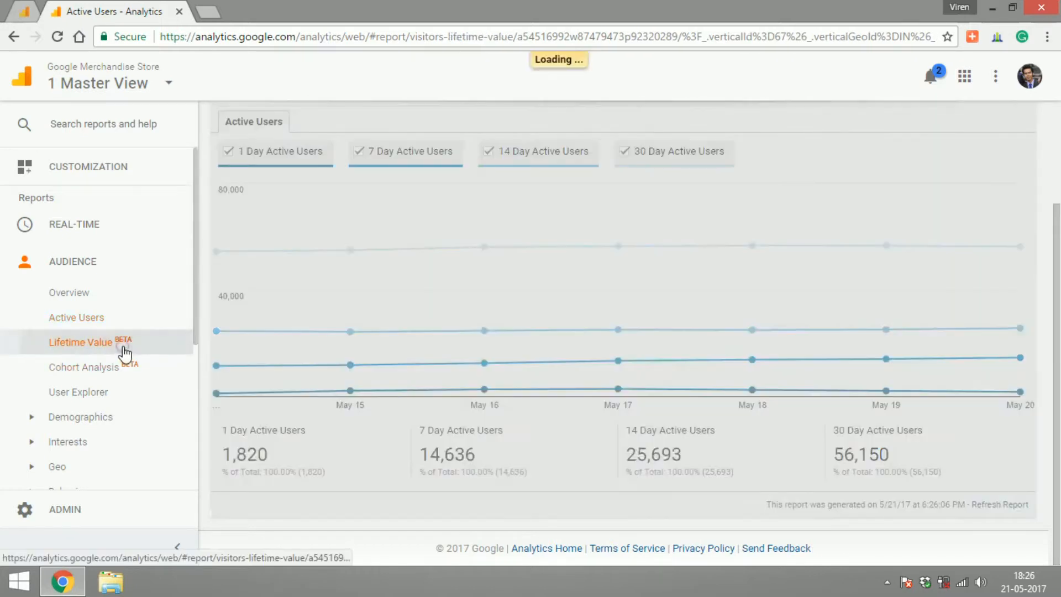
click(80, 341)
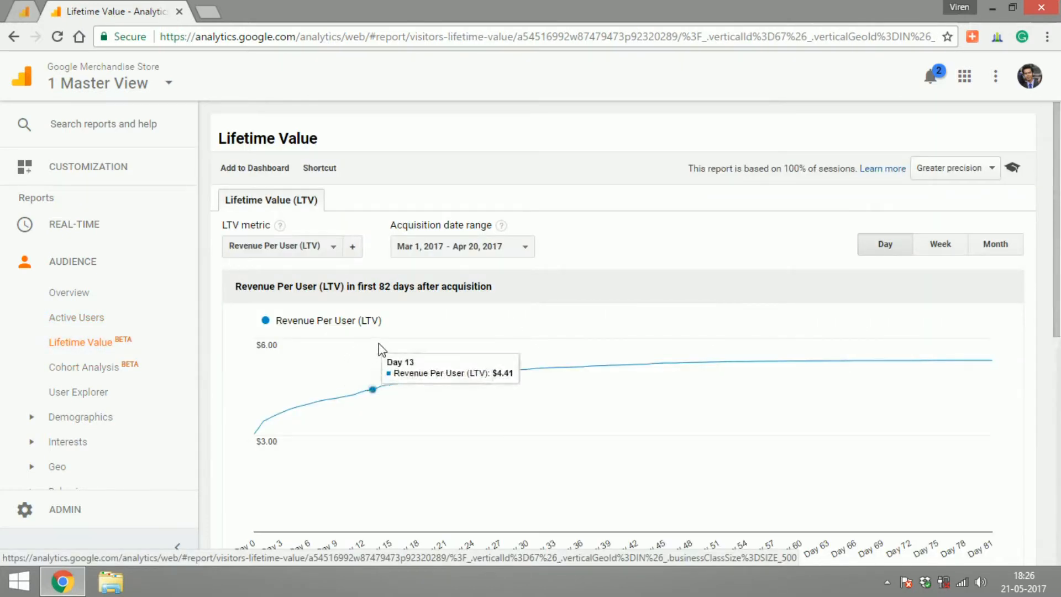
mouse_move(570, 308)
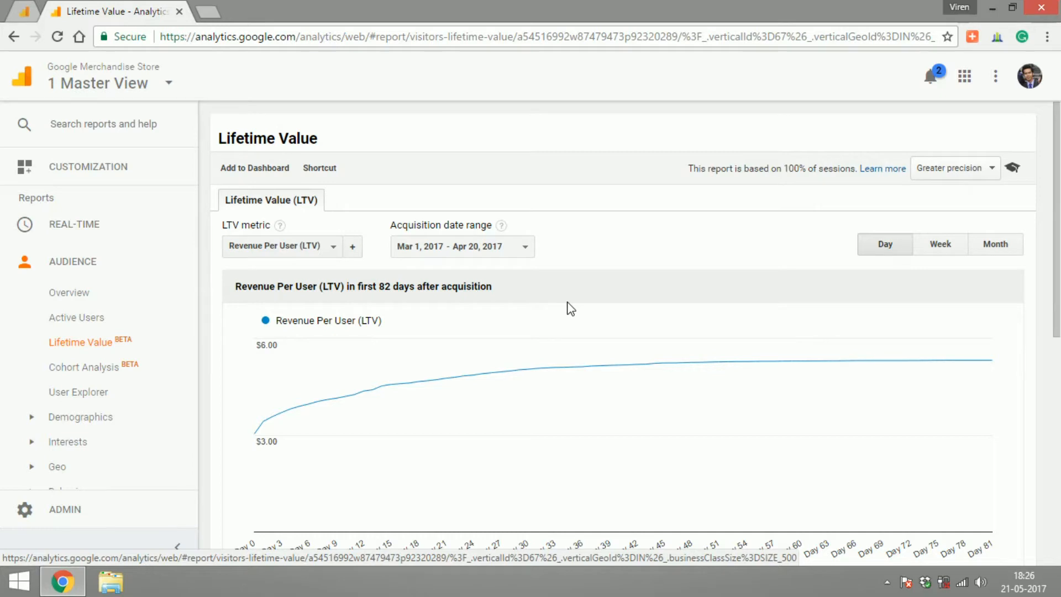
mouse_move(406, 335)
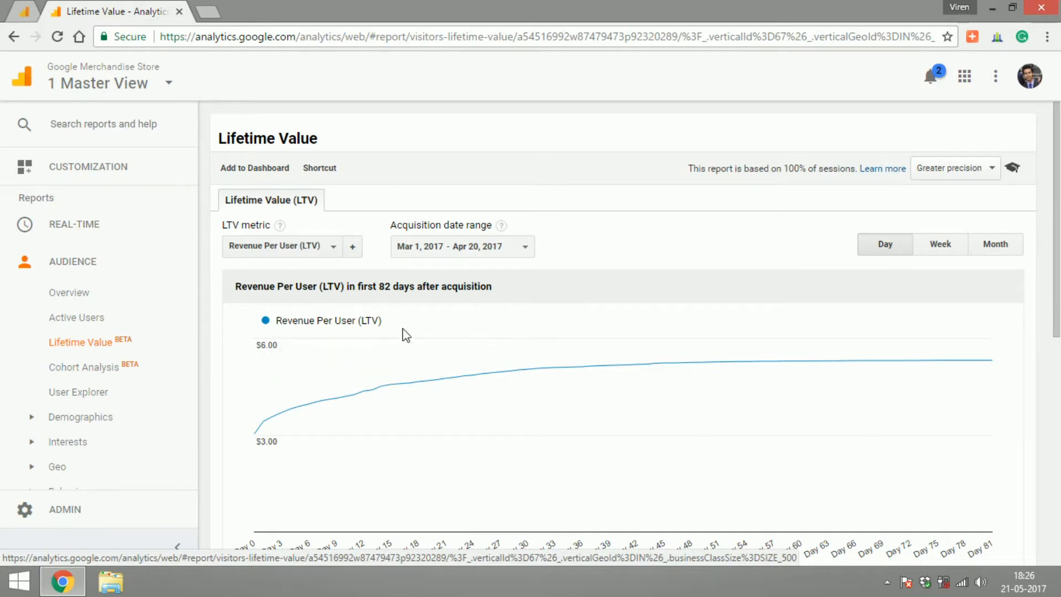
mouse_move(370, 303)
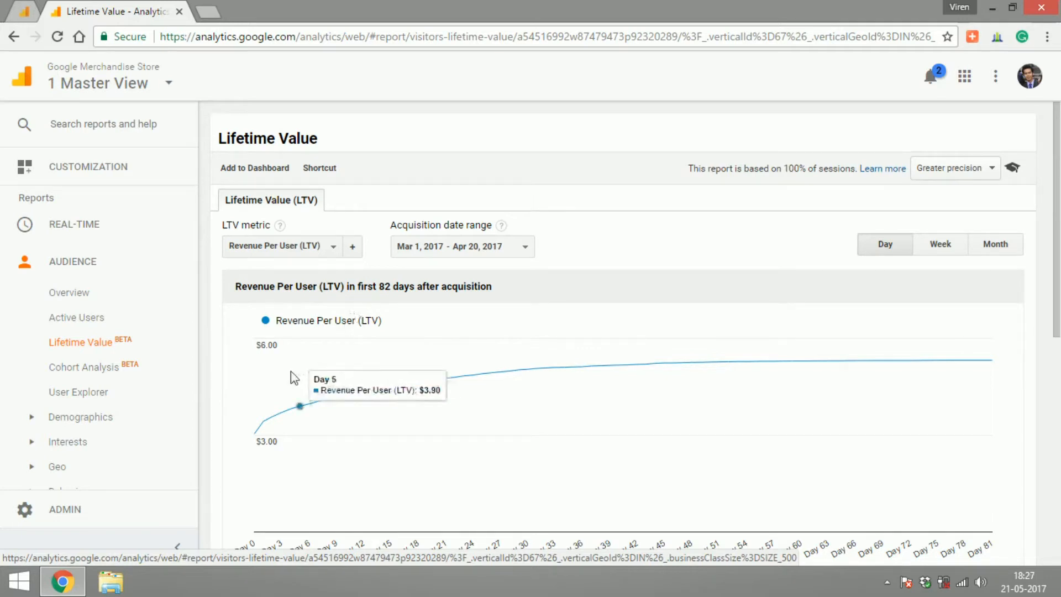
mouse_move(256, 435)
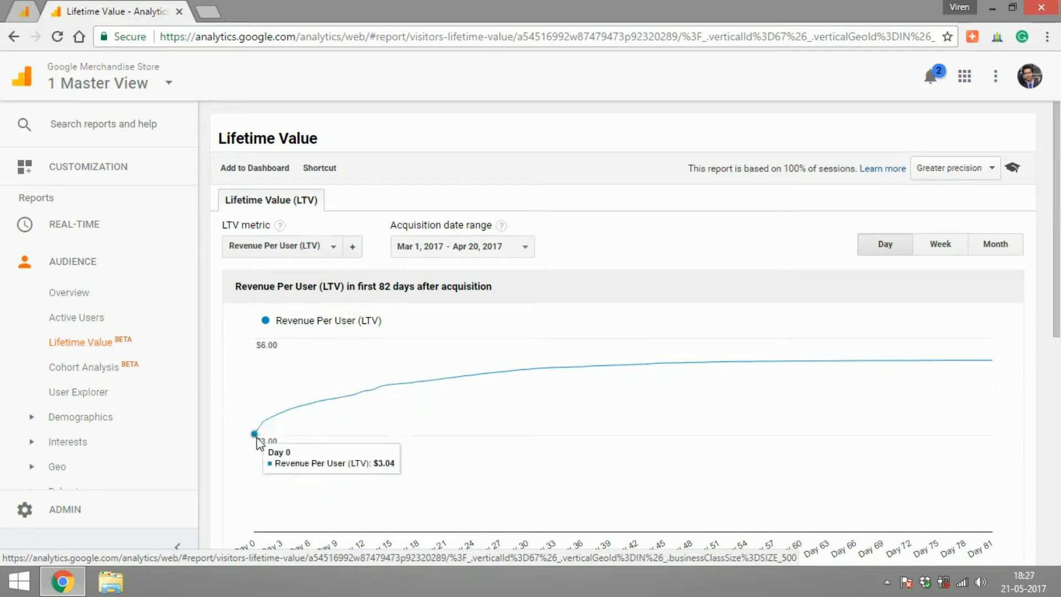
mouse_move(491, 373)
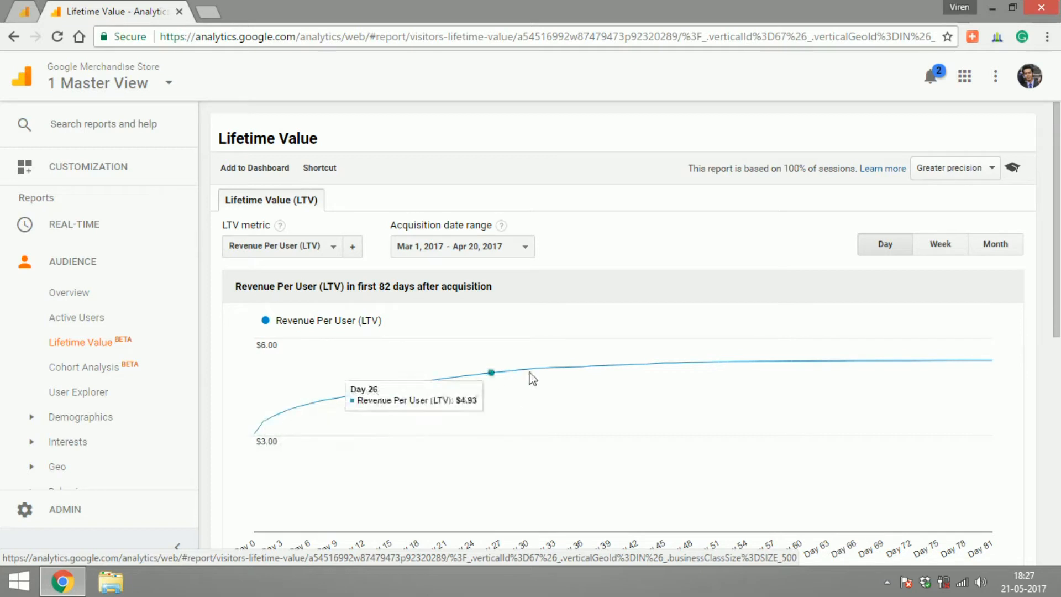
mouse_move(617, 365)
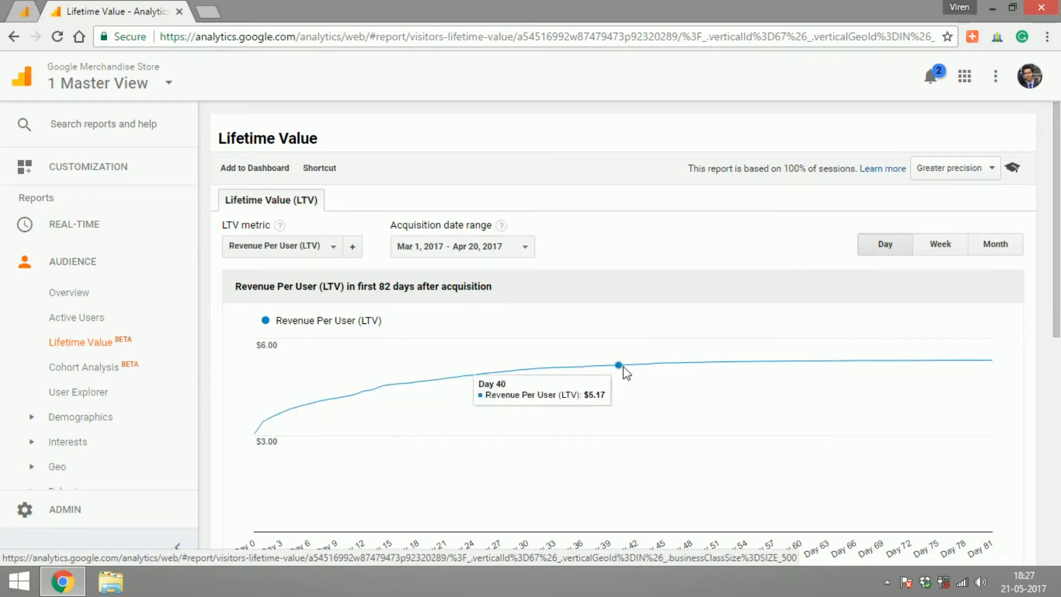
mouse_move(728, 364)
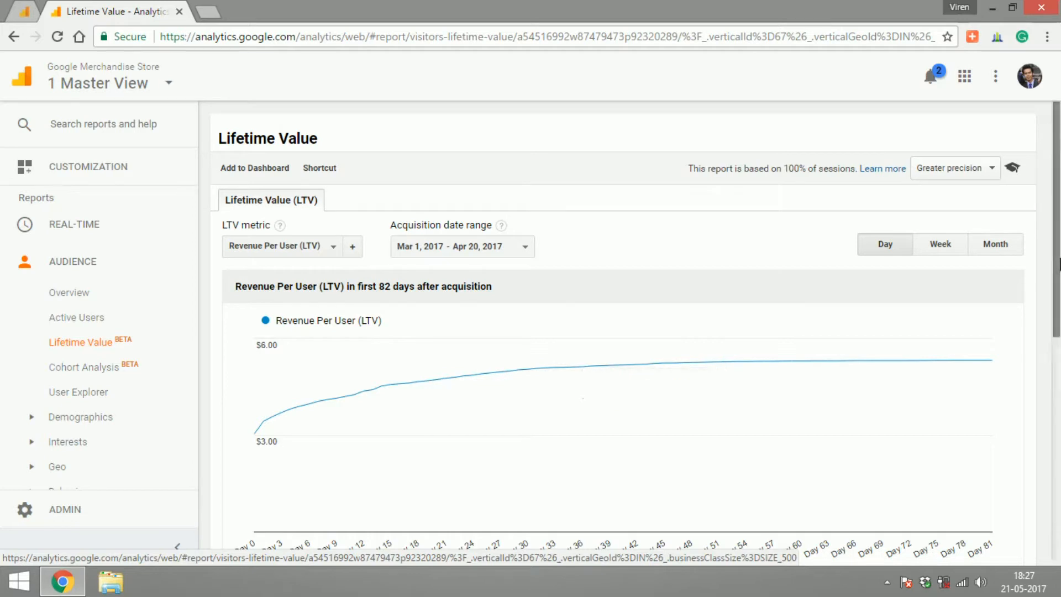
click(281, 233)
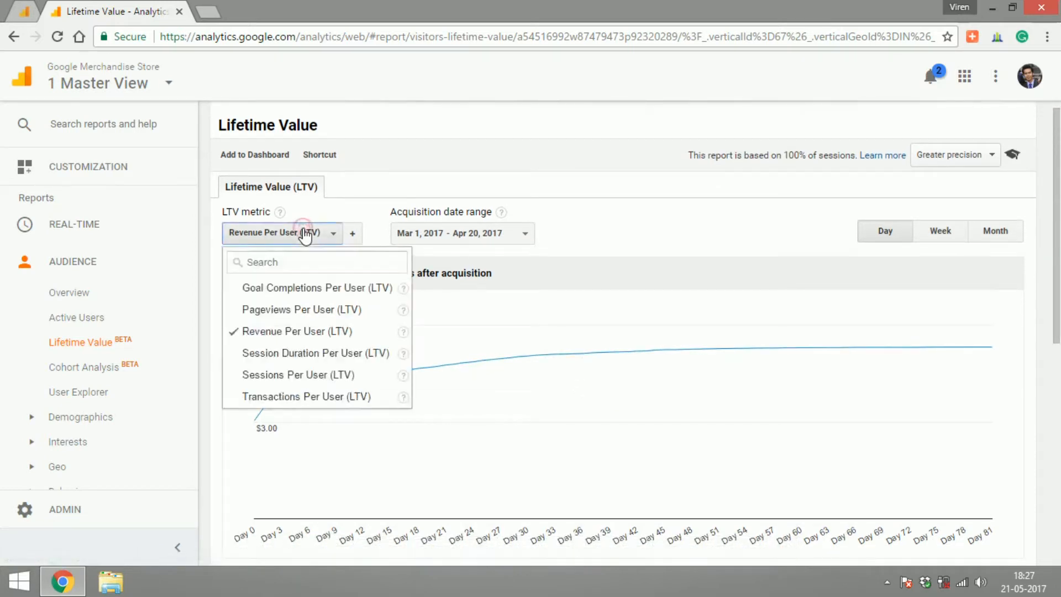
mouse_move(286, 303)
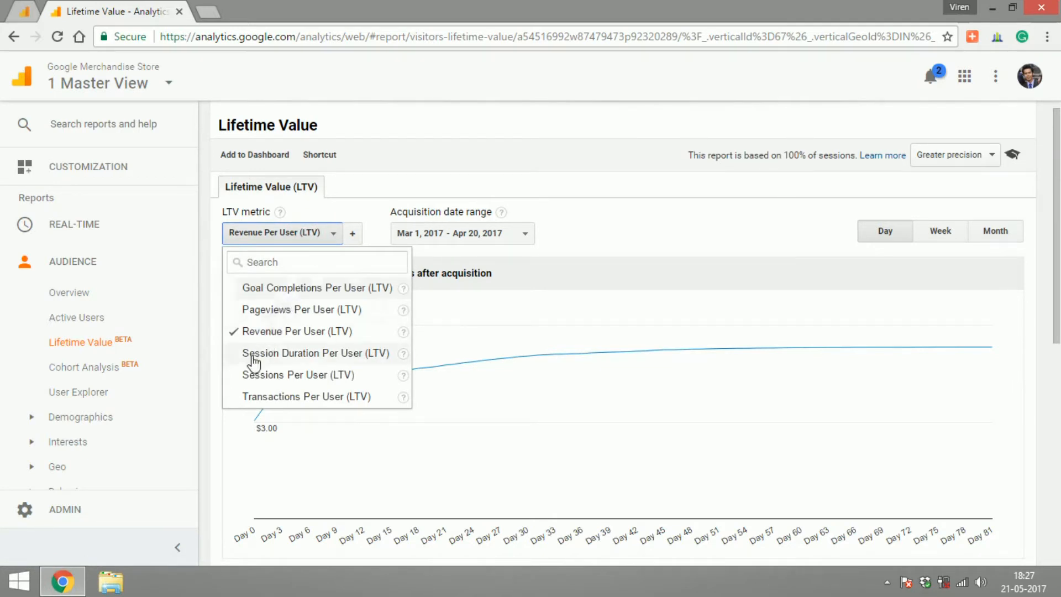
mouse_move(301, 292)
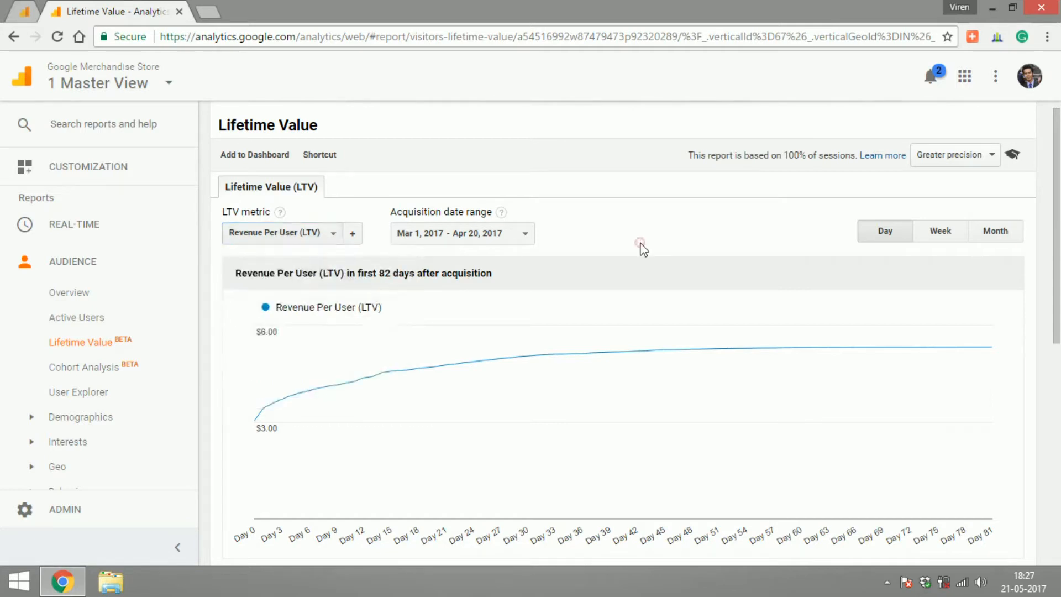
Step: Open Cohort Analysis and inspect the retention table for May 14–20, 2017 cohorts
click(84, 367)
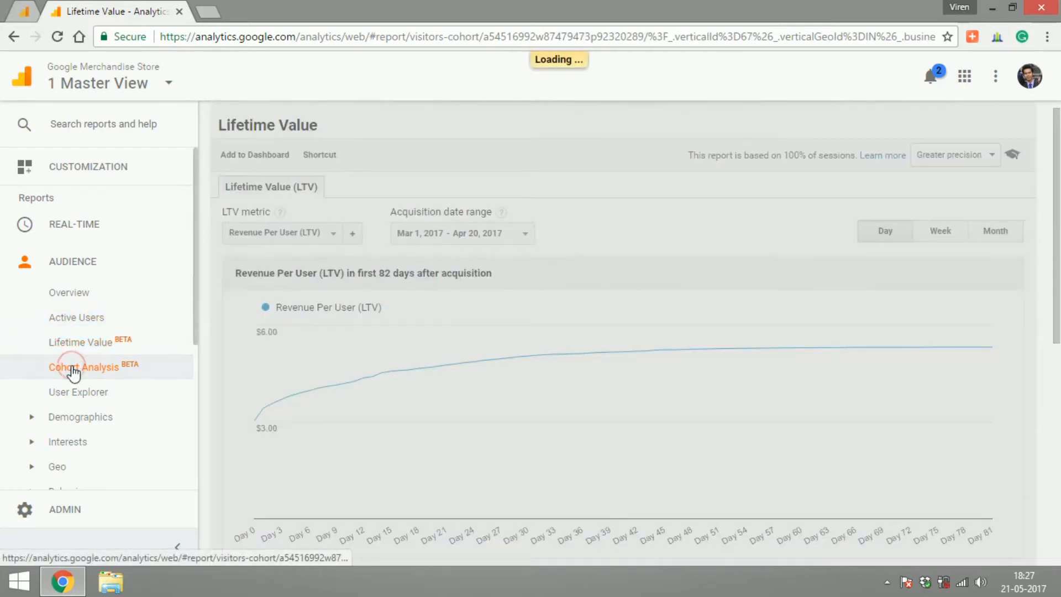
click(84, 366)
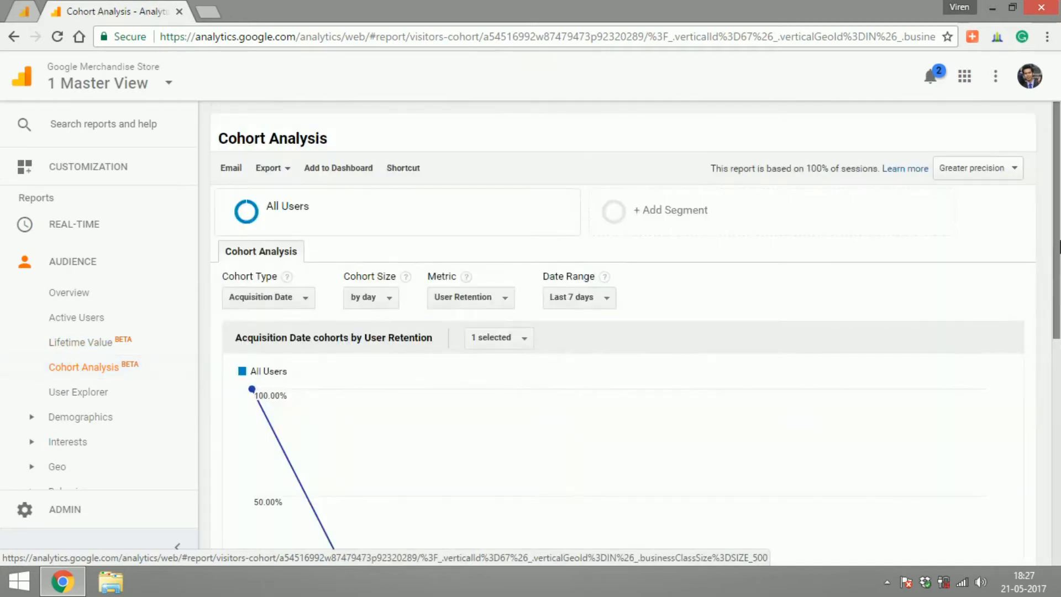
scroll(down, 3)
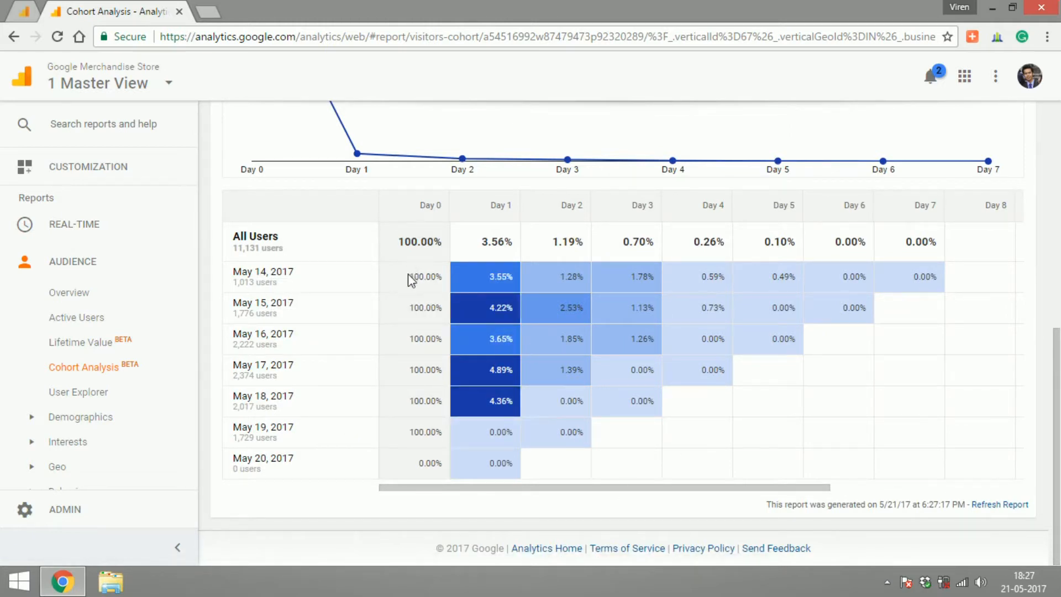
double_click(418, 276)
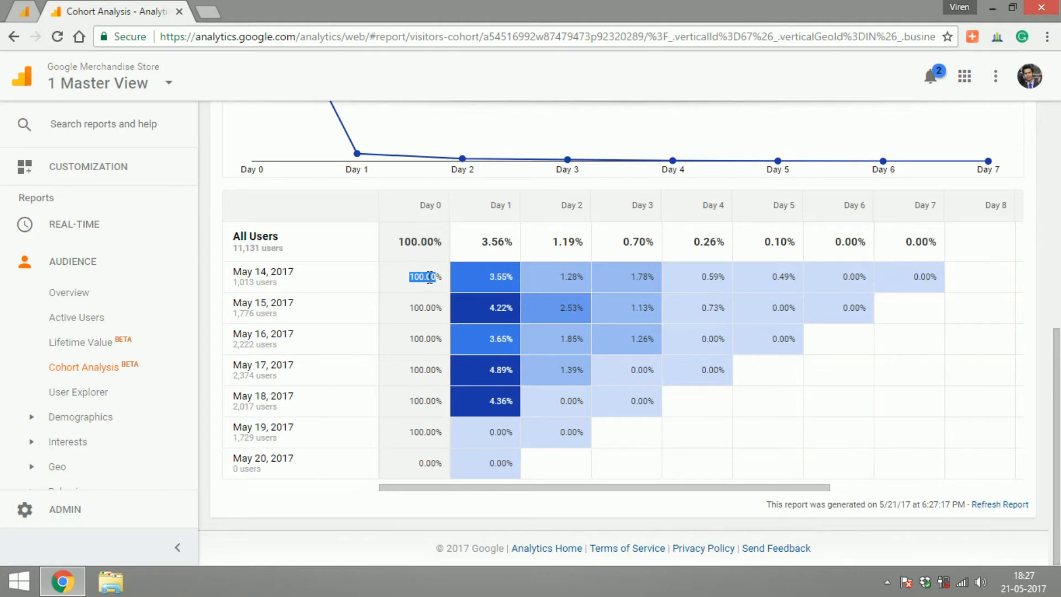
mouse_move(497, 276)
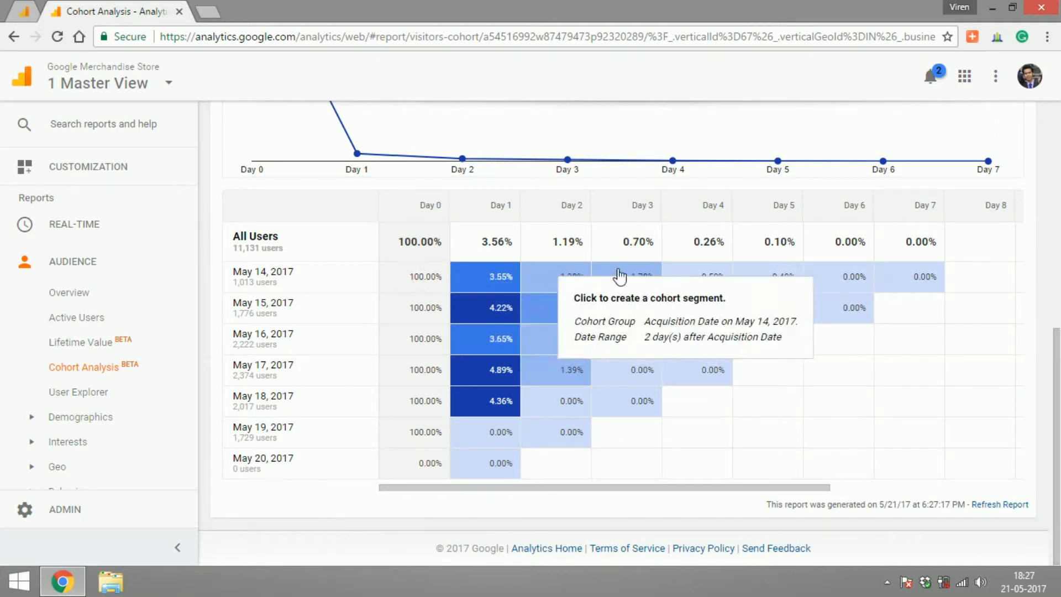
mouse_move(288, 277)
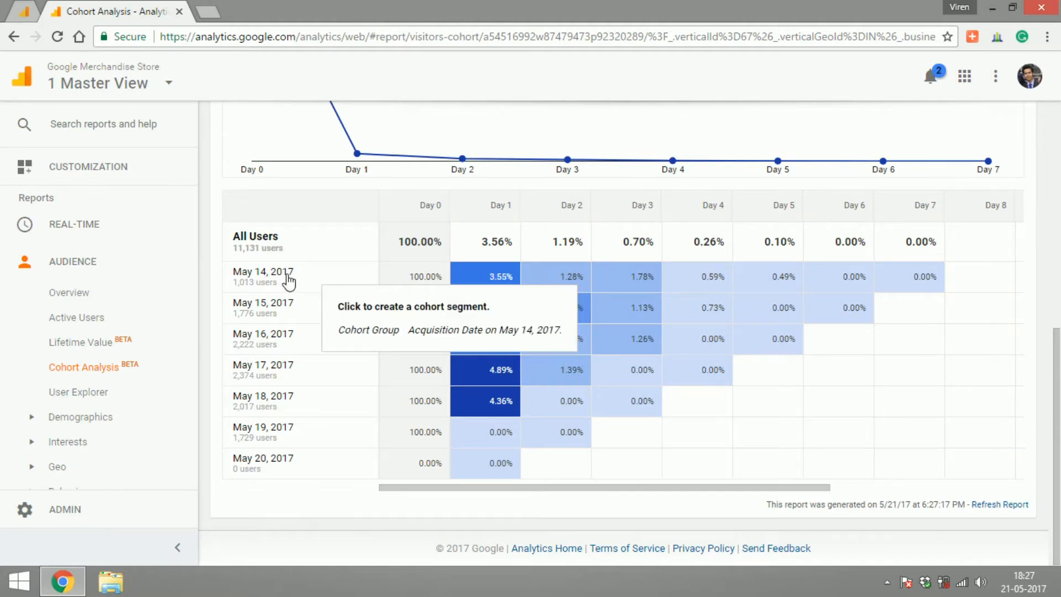
mouse_move(326, 411)
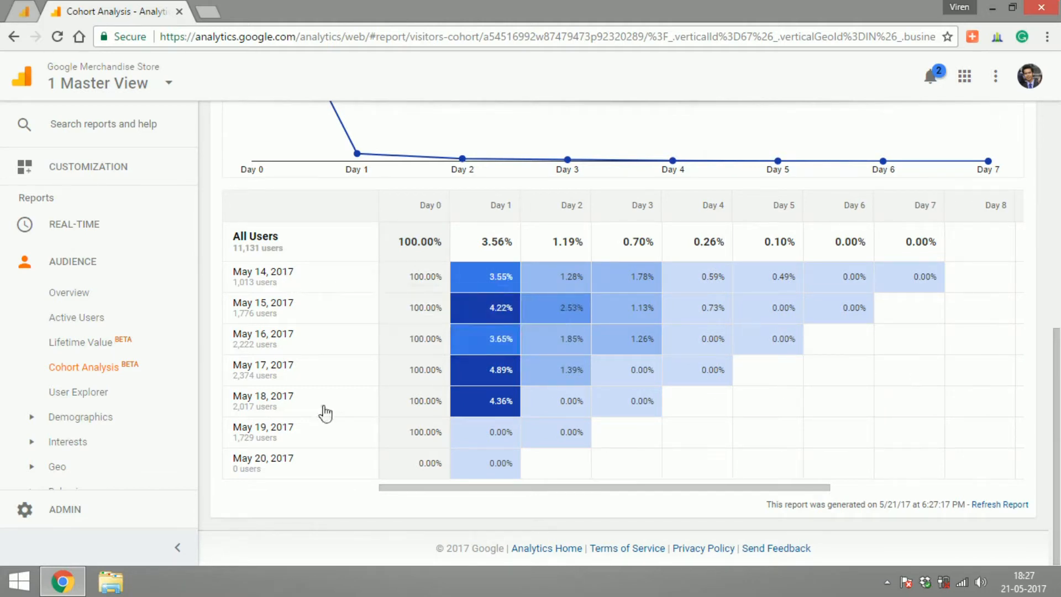
mouse_move(261, 341)
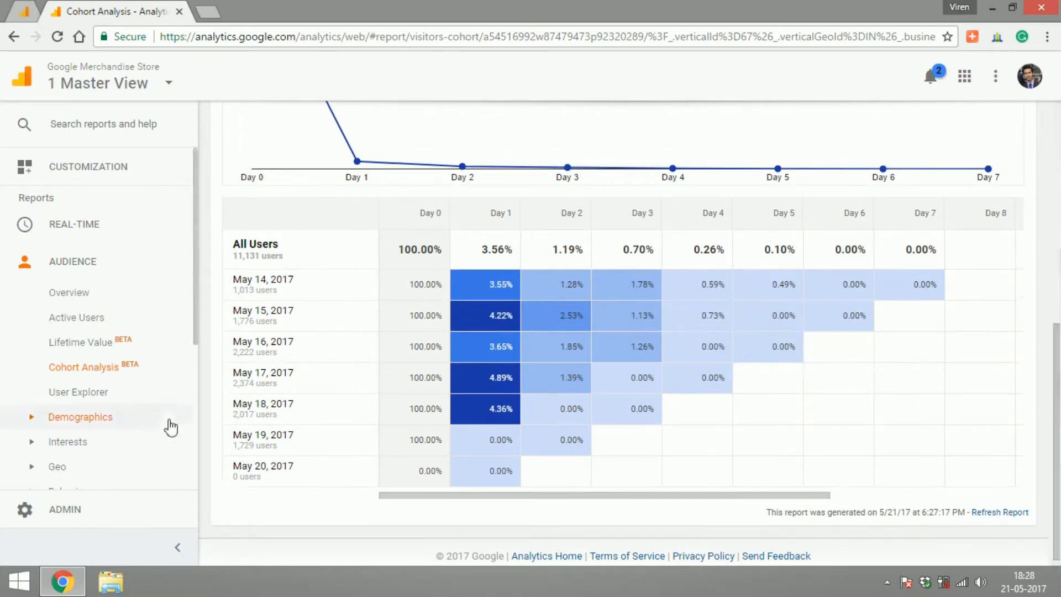
click(78, 392)
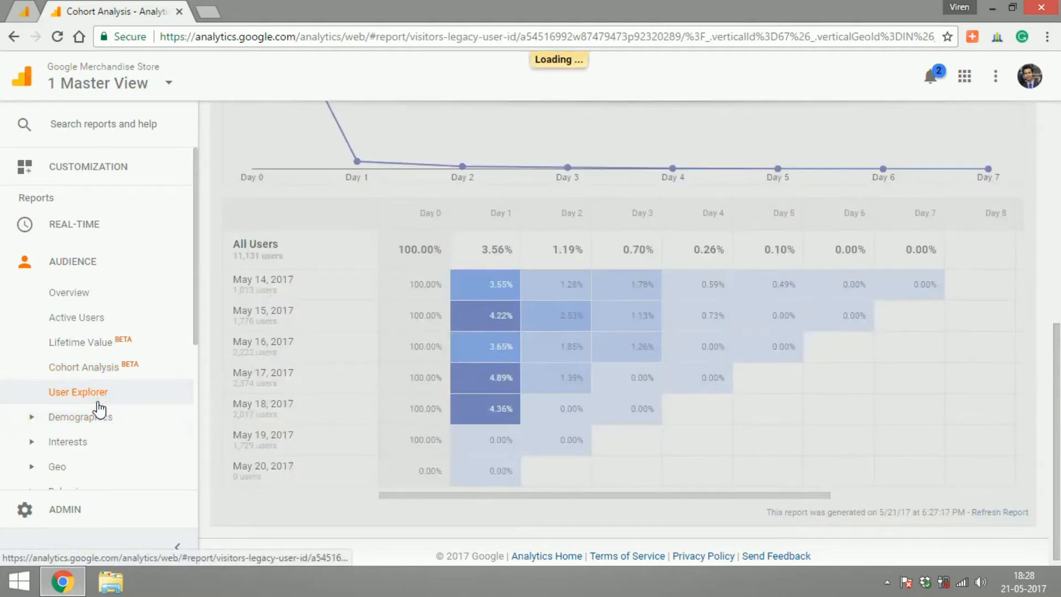
Step: Browse User Explorer's client IDs ranked by sessions, then expand Demographics
click(78, 392)
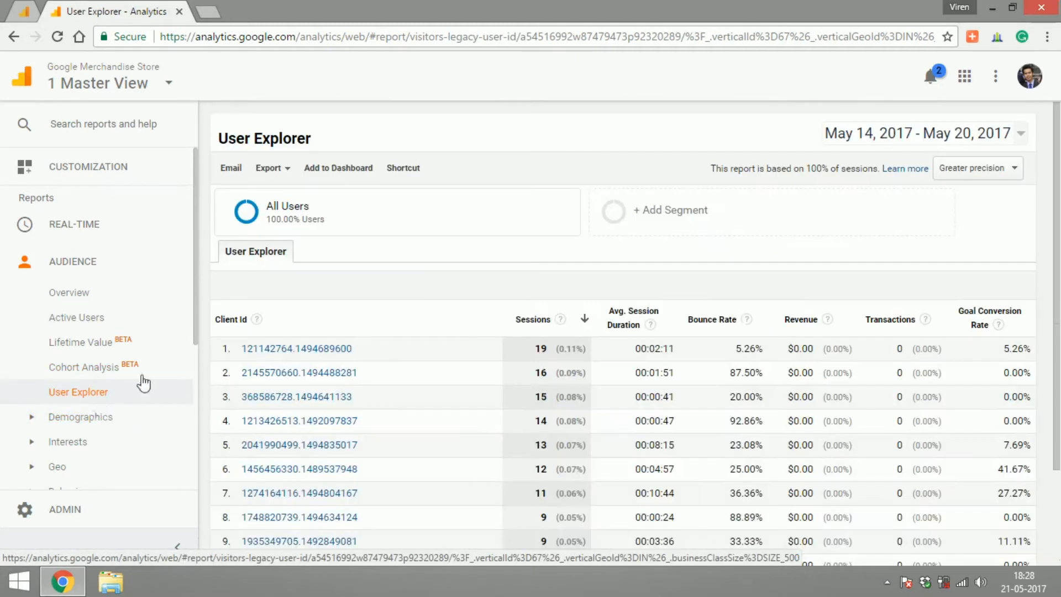
scroll(down, 3)
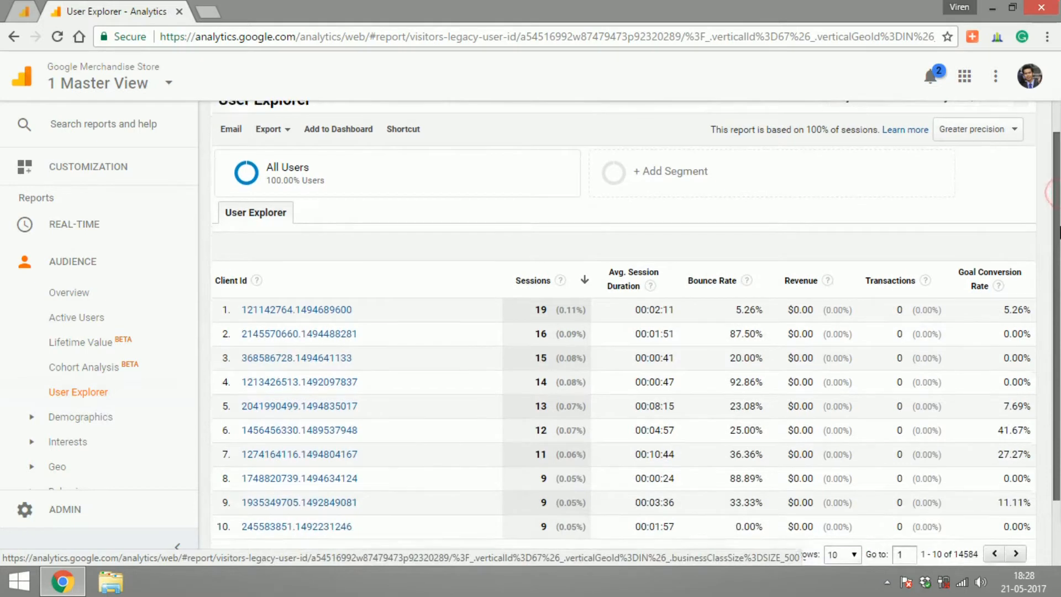
scroll(down, 3)
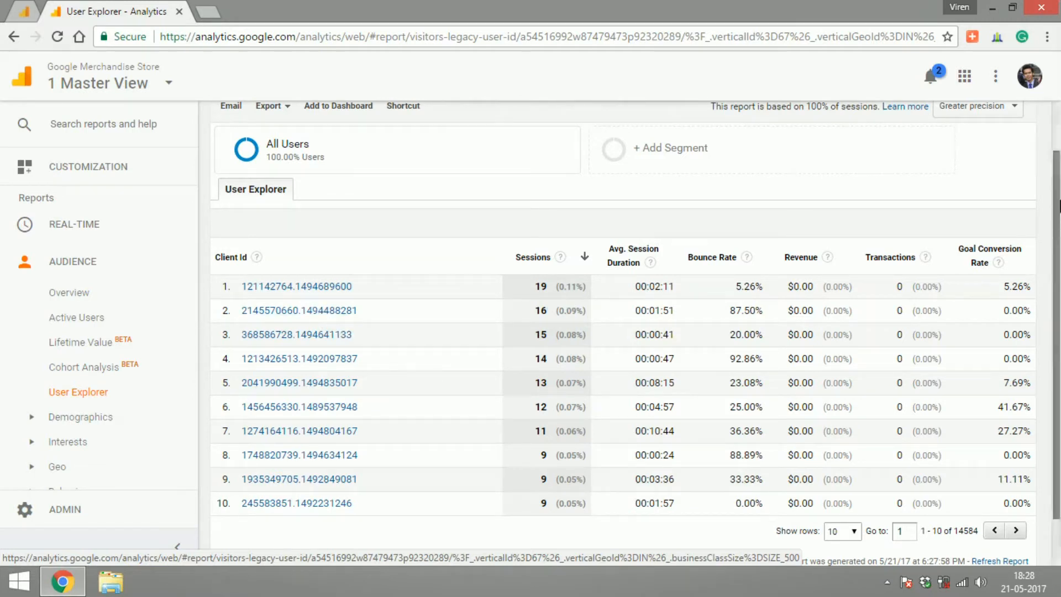
click(81, 416)
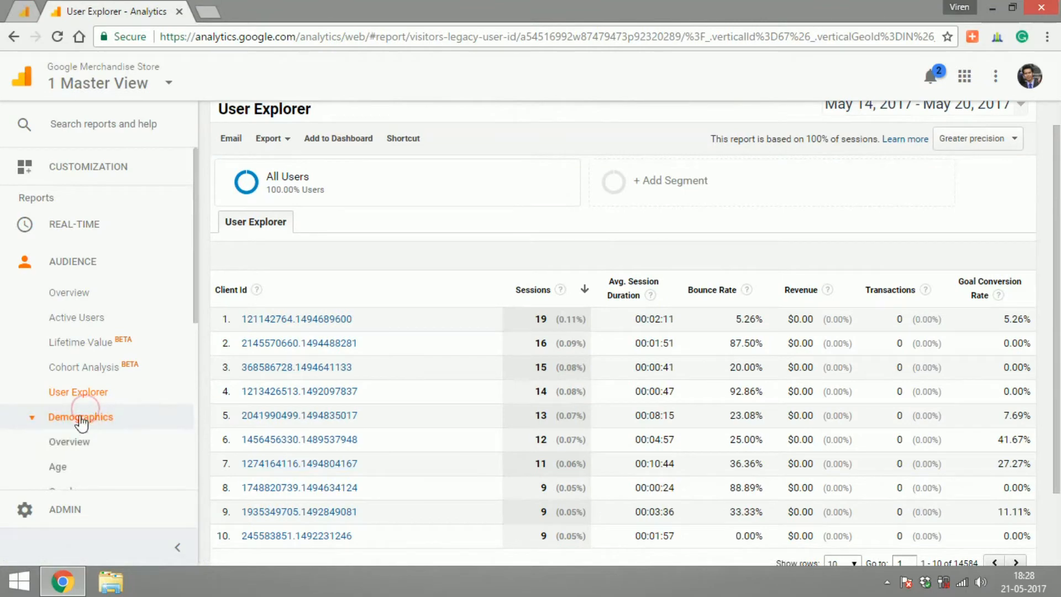
Step: View Demographics Overview, then the Age table led by 25–34 with 3,969 users
click(69, 441)
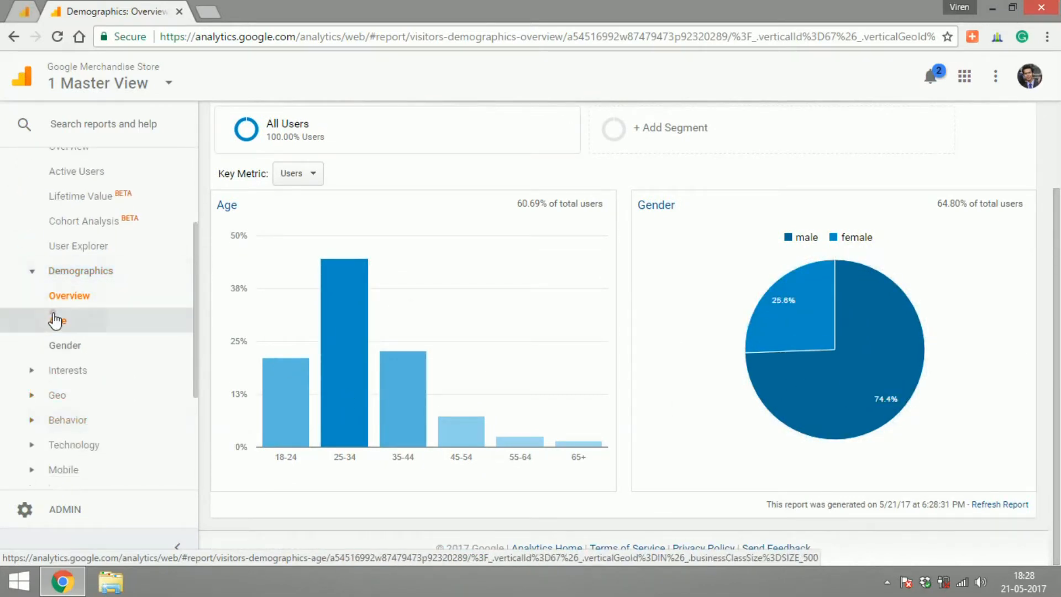
click(58, 320)
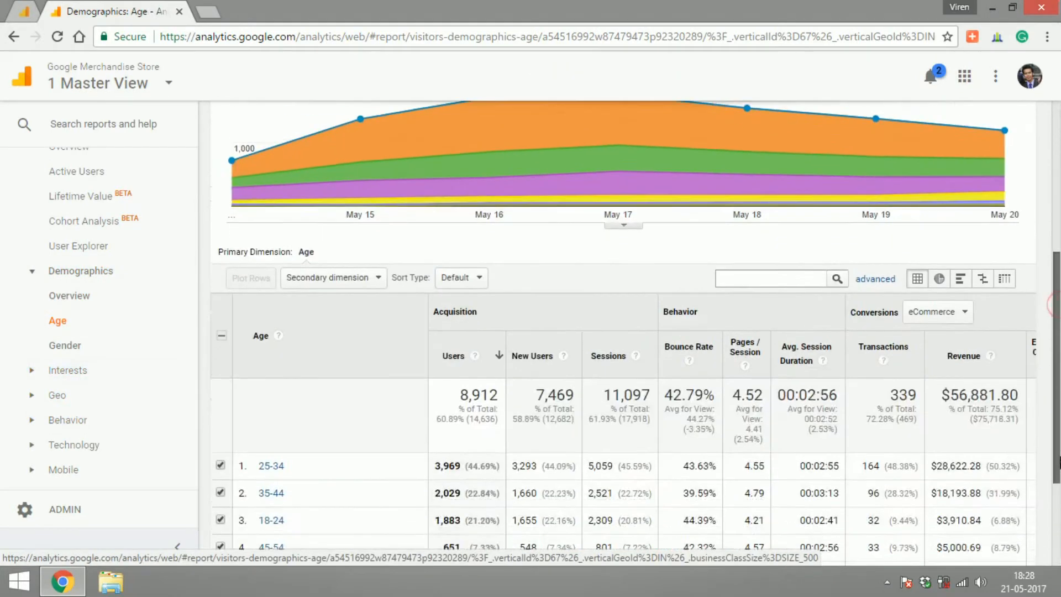
scroll(down, 3)
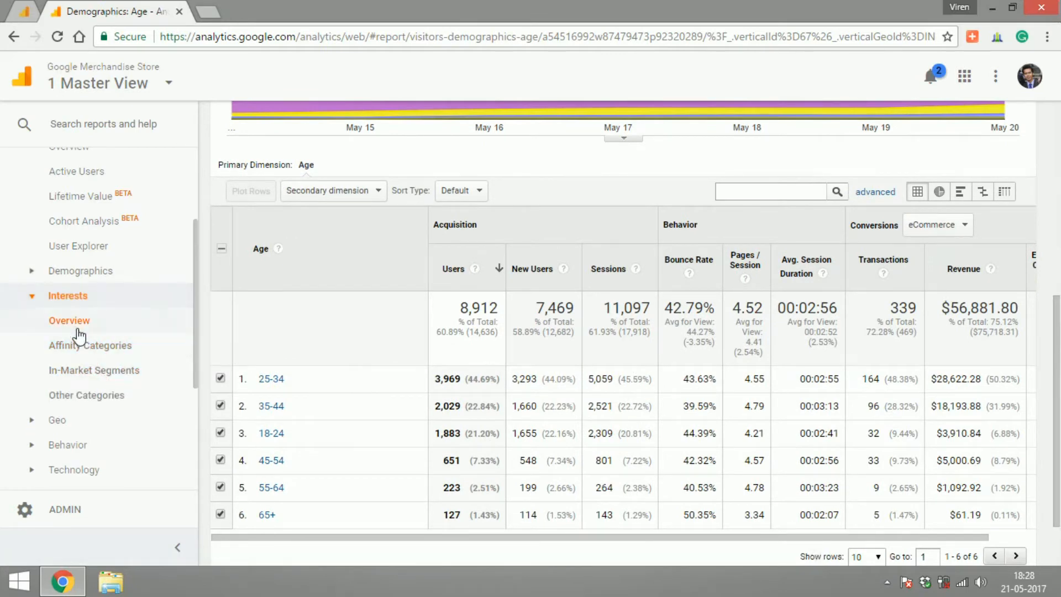
click(69, 320)
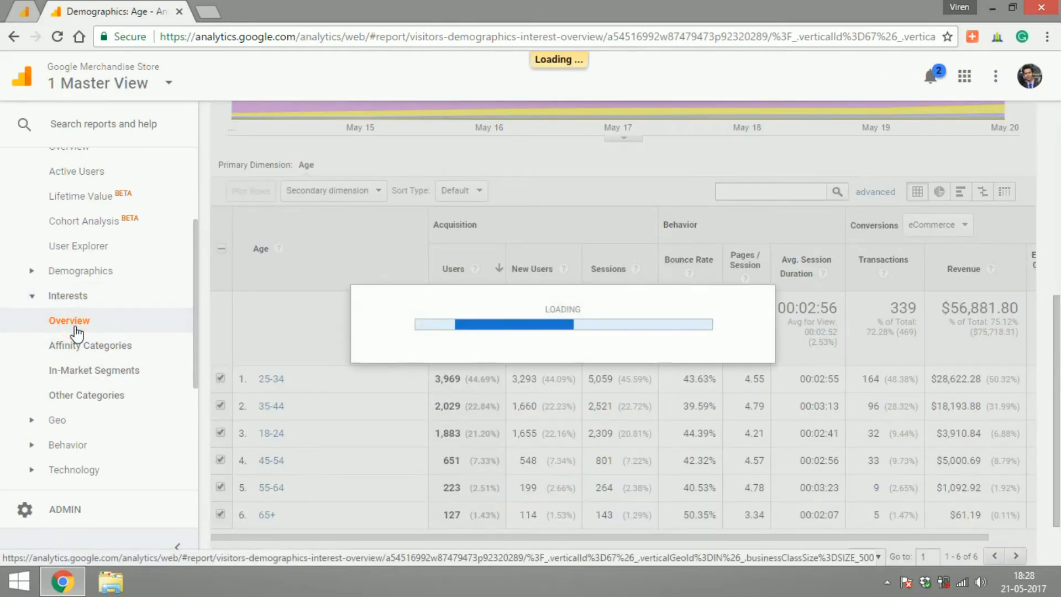
Step: Review Interests Overview categories, topped by Shoppers/Value Shoppers at 4.39%
click(69, 320)
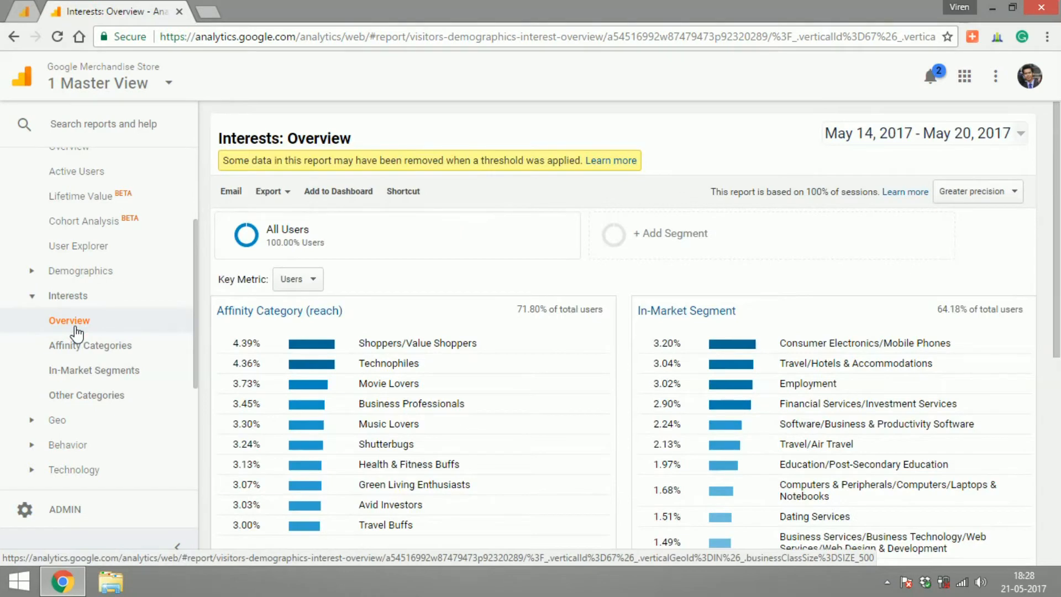
scroll(down, 3)
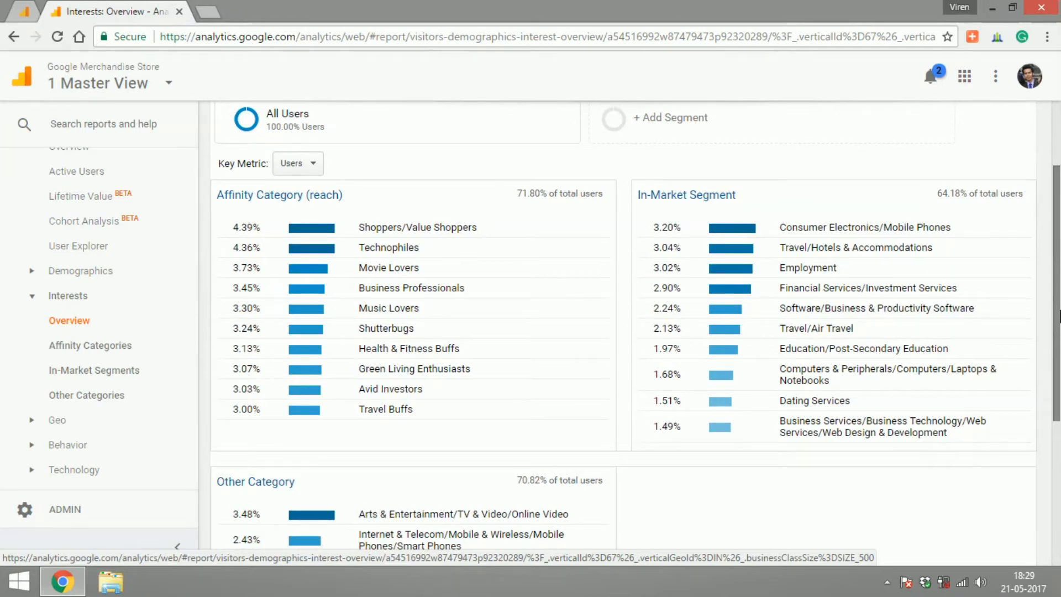
scroll(down, 3)
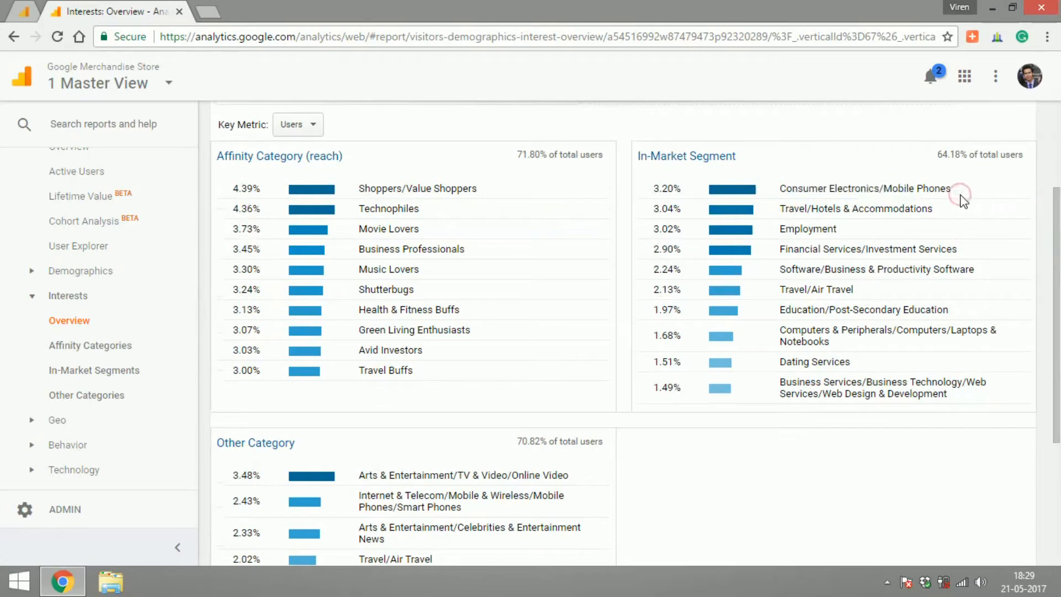
mouse_move(90, 345)
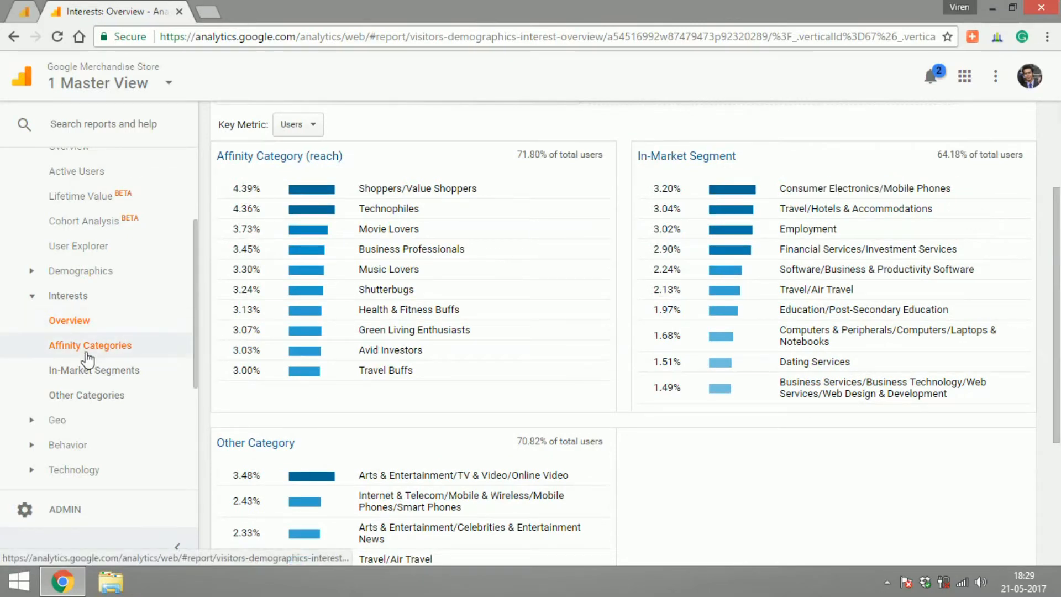
click(90, 345)
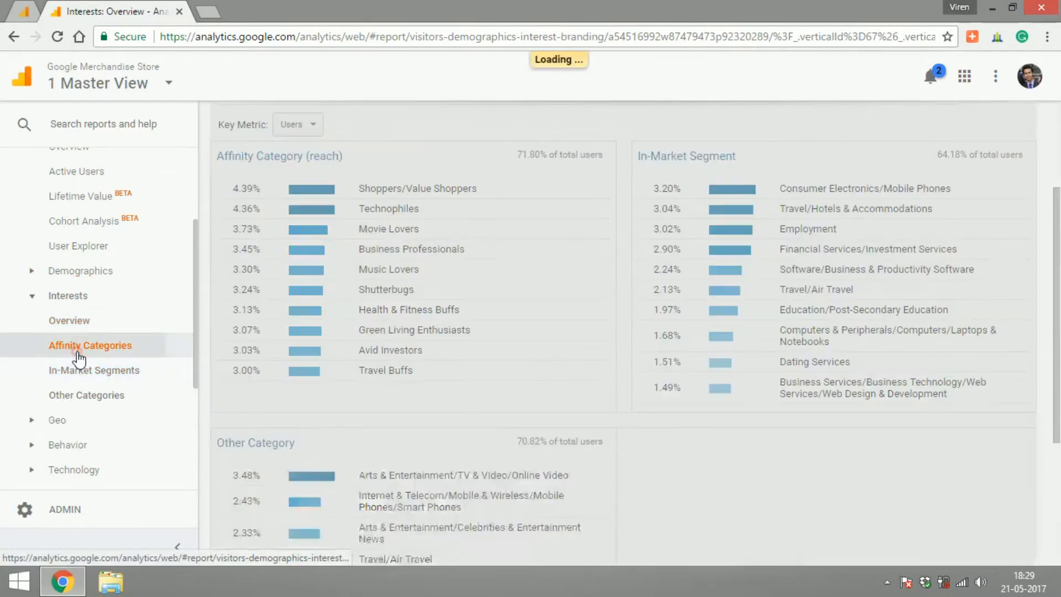
Step: Scroll the Affinity Categories table, led by Shoppers/Value Shoppers with 7,486 users
click(91, 344)
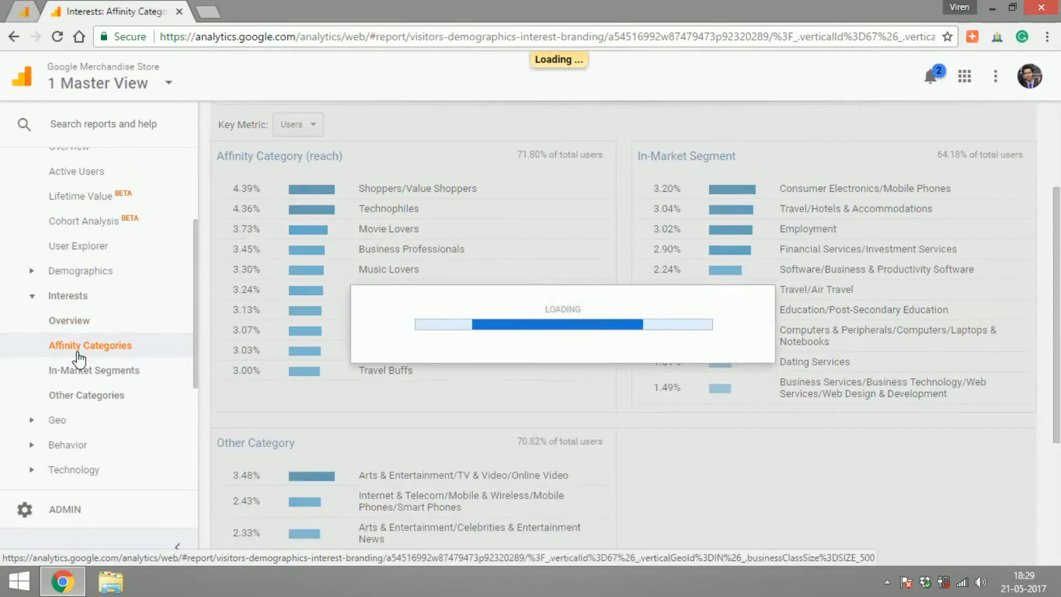
click(90, 345)
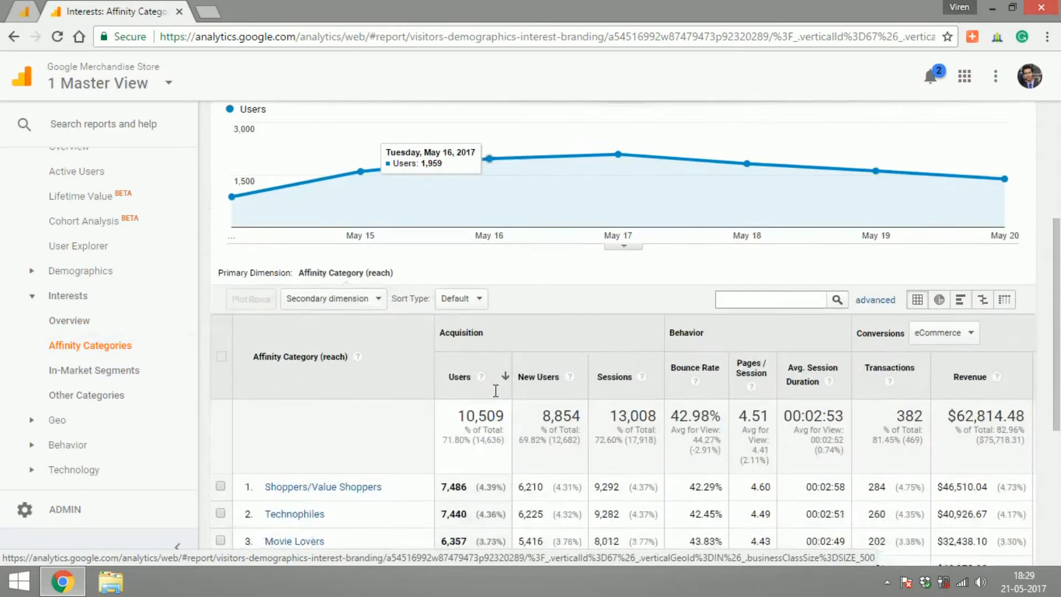
scroll(down, 3)
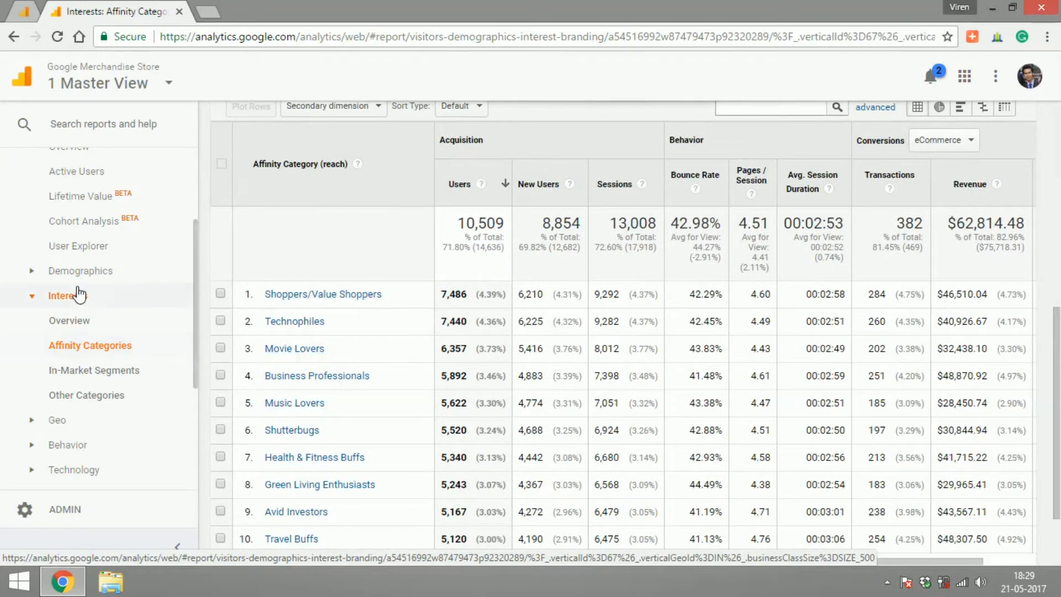
mouse_move(66, 295)
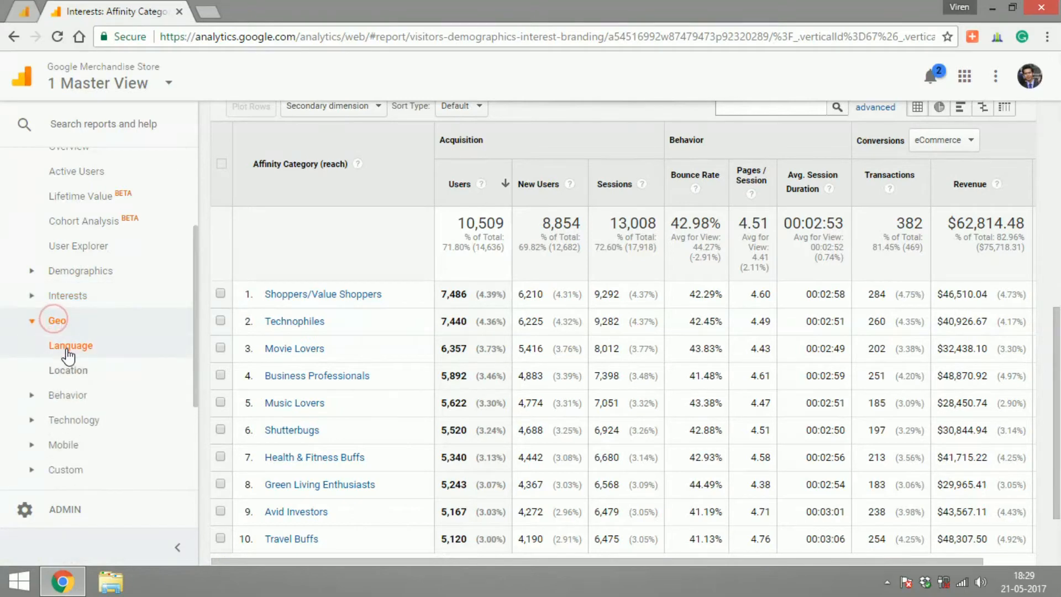
Step: View the Language report, then Location led by the United States with 7,461 users
click(70, 345)
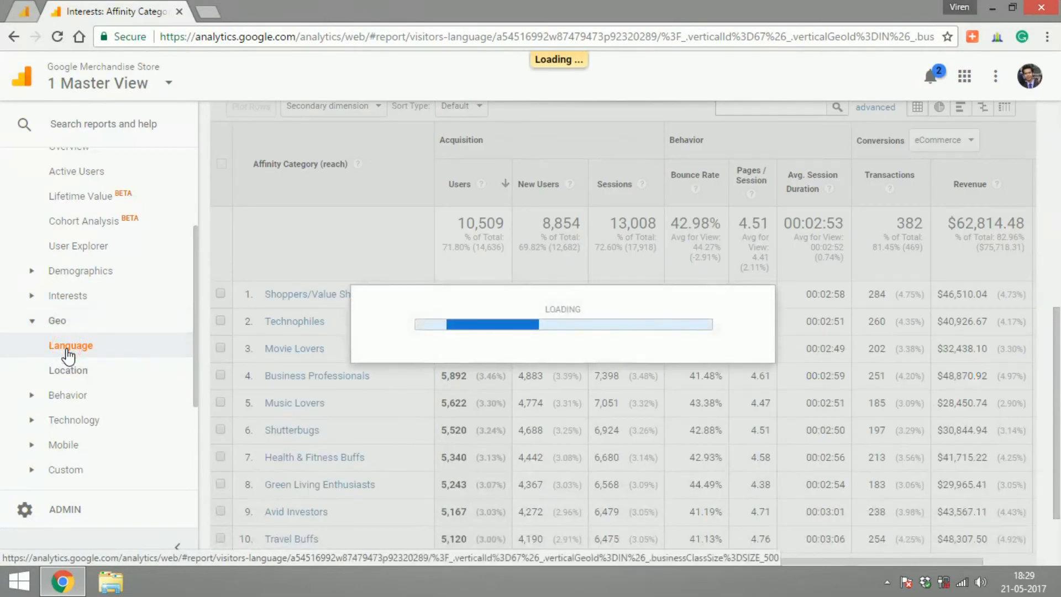
click(70, 345)
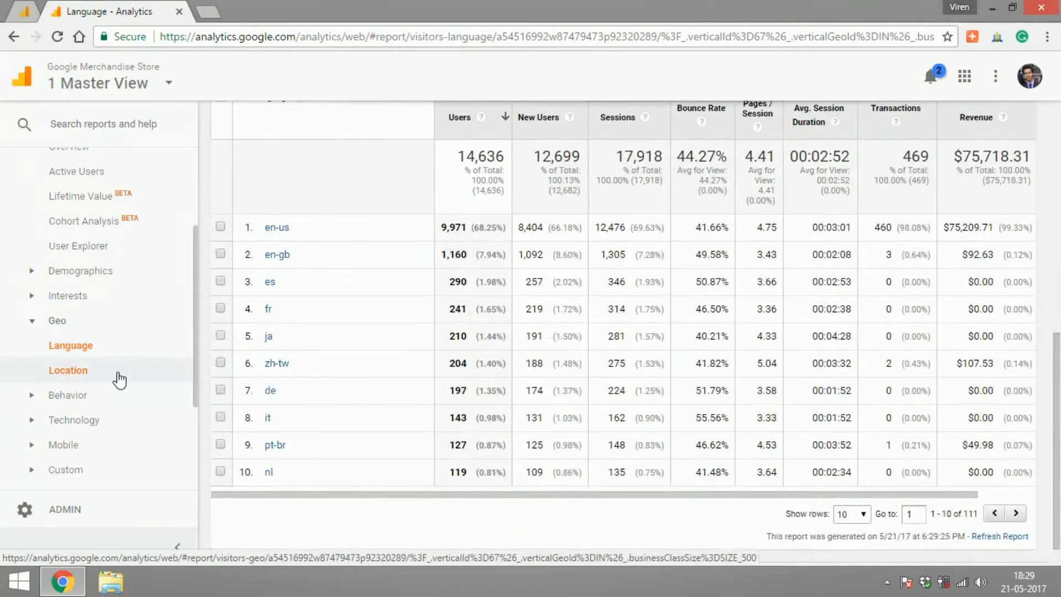
click(67, 370)
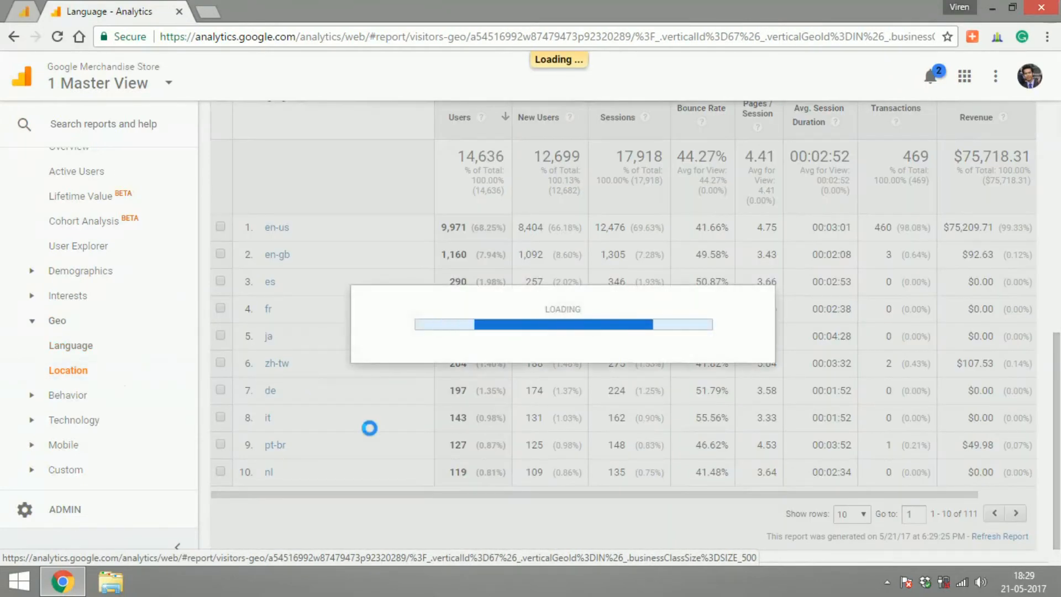
click(67, 369)
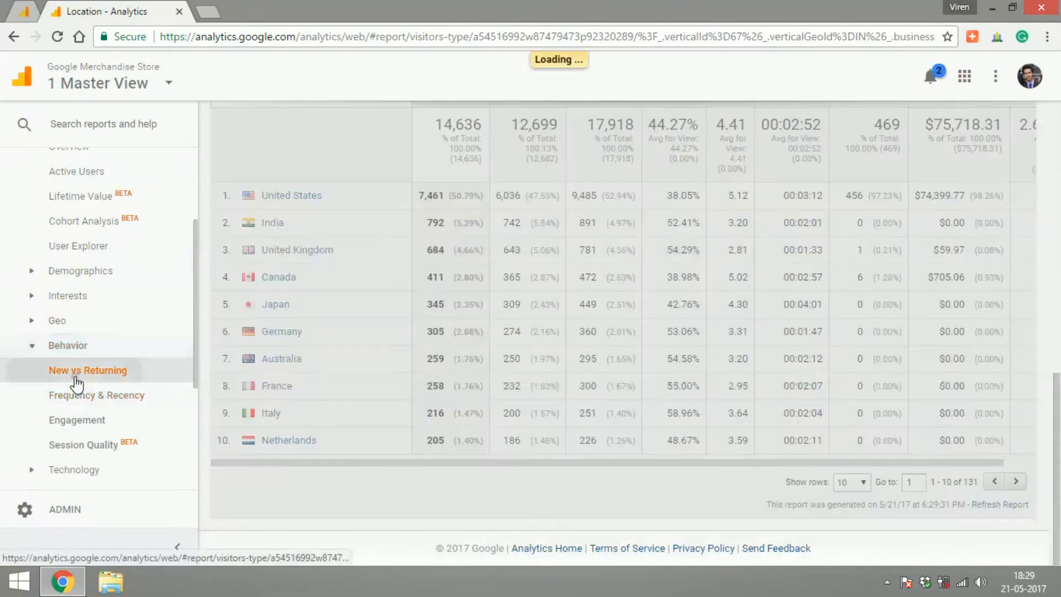
Step: Review New vs Returning: 12,720 new versus 3,569 returning visitors
click(88, 370)
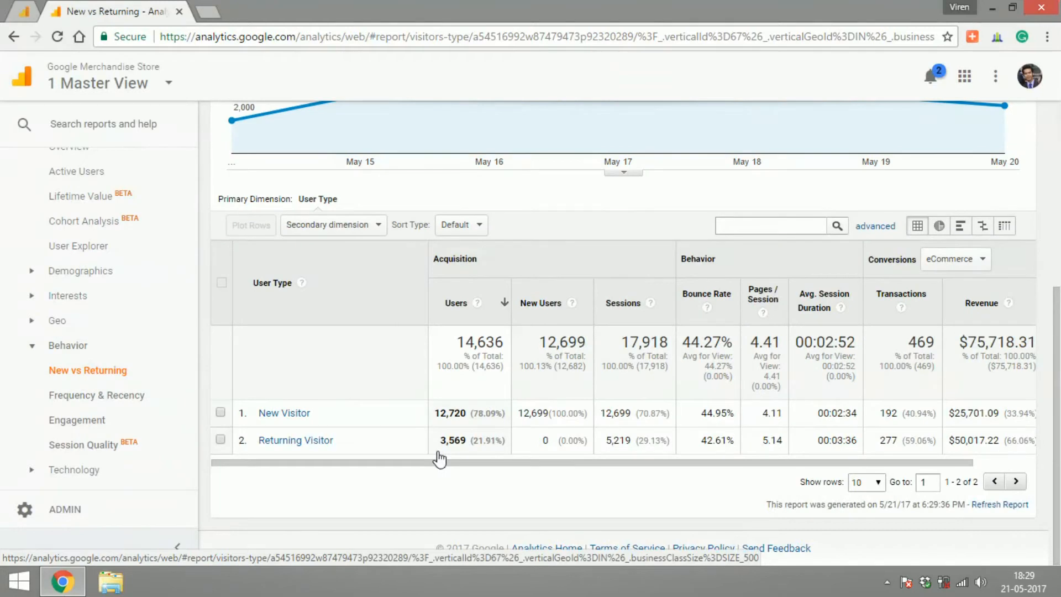
mouse_move(408, 458)
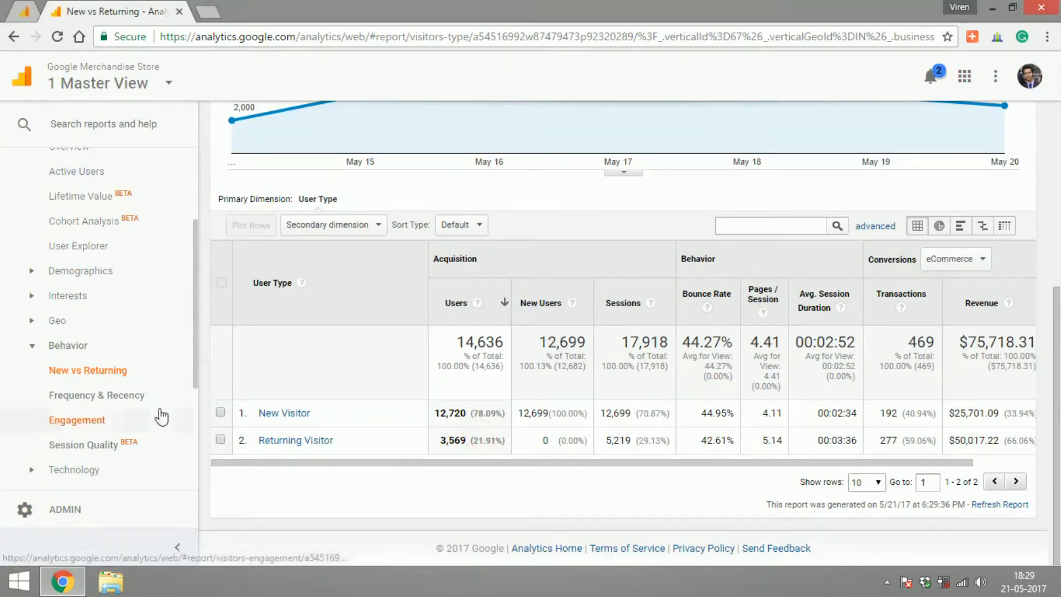
click(96, 395)
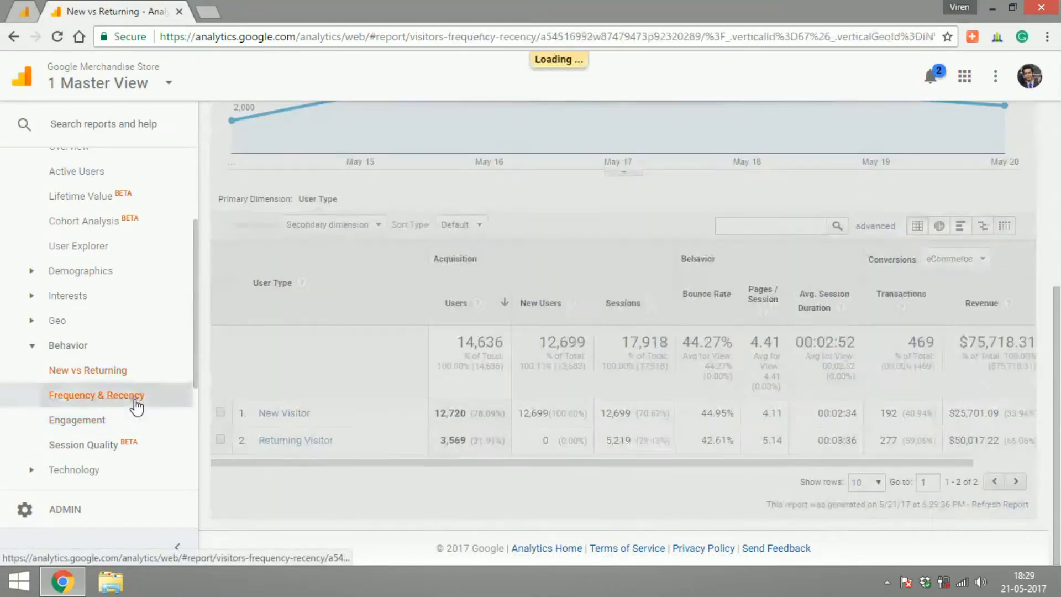
Step: Scroll Frequency & Recency session counts, from 12,720 single-session users to 10 with 201+
click(96, 394)
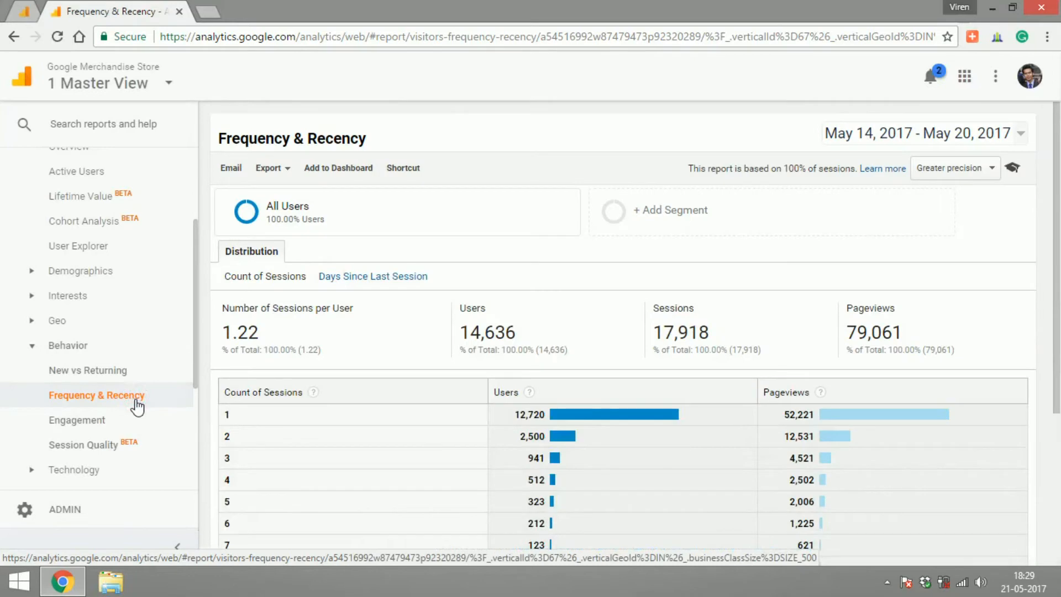
scroll(down, 3)
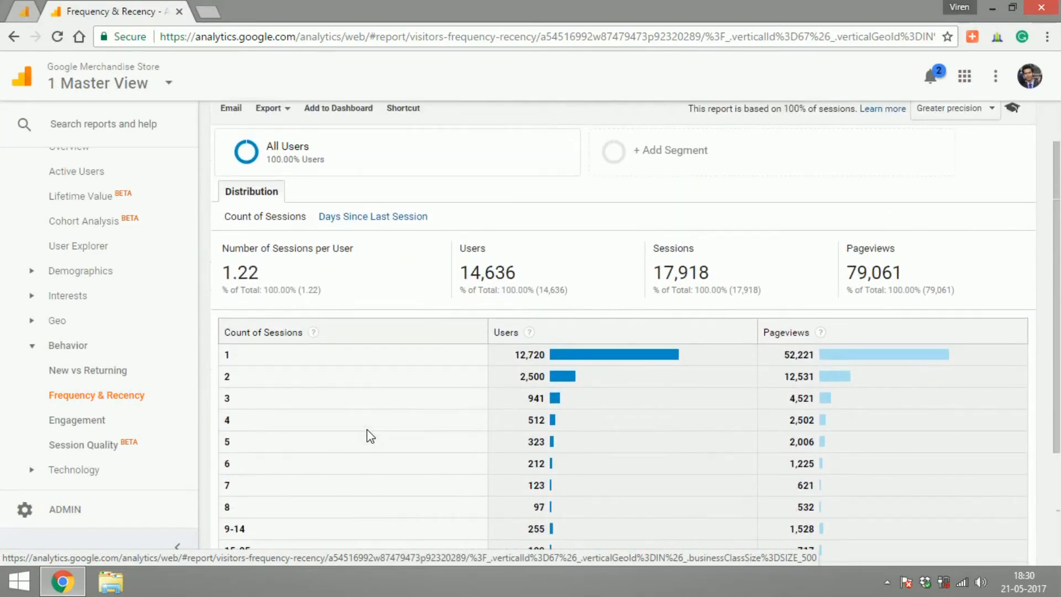
scroll(down, 3)
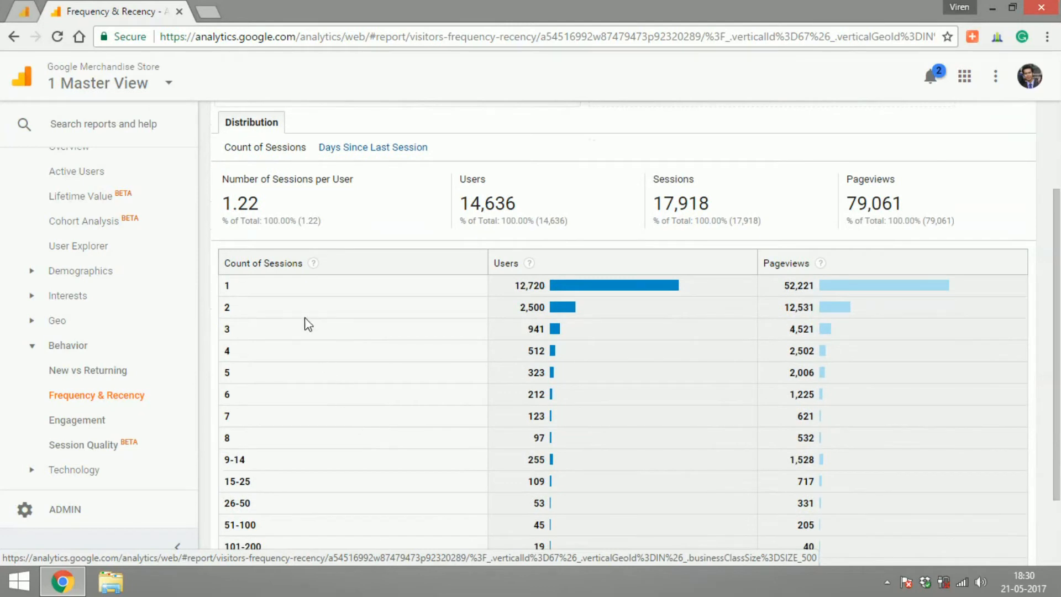
mouse_move(629, 349)
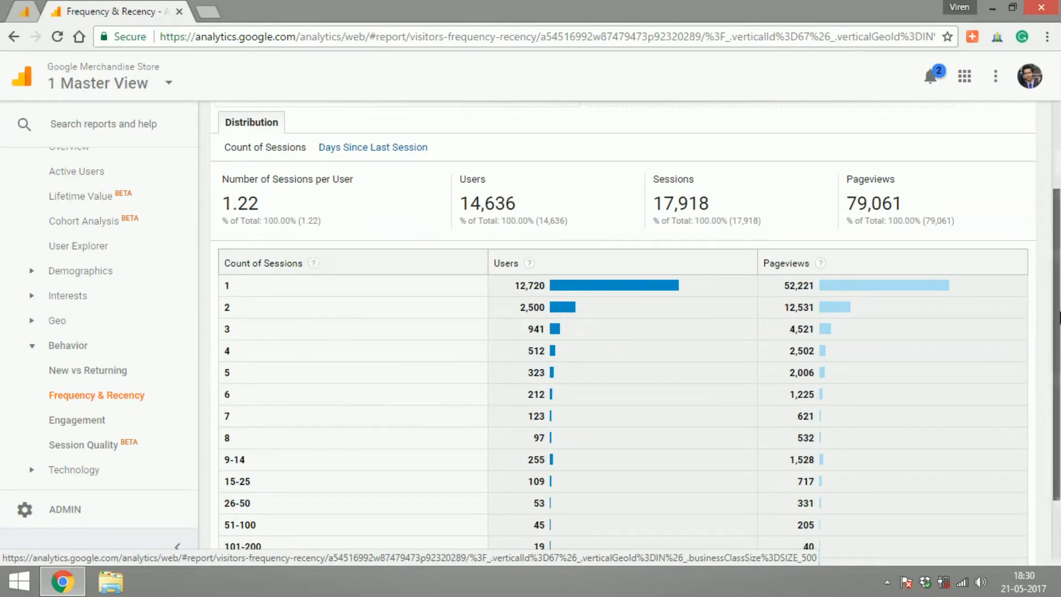
scroll(down, 3)
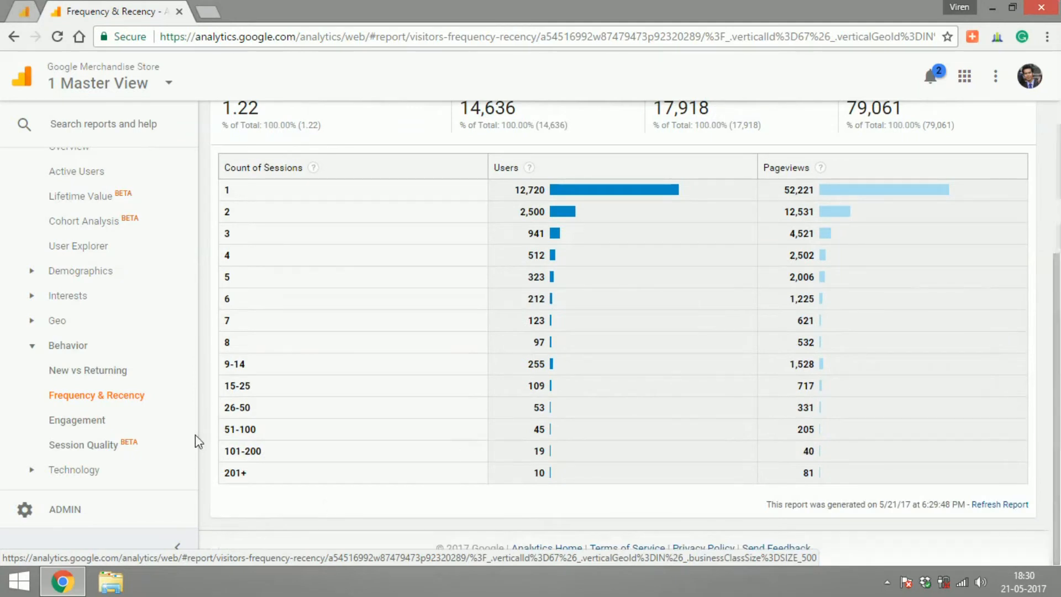
mouse_move(414, 409)
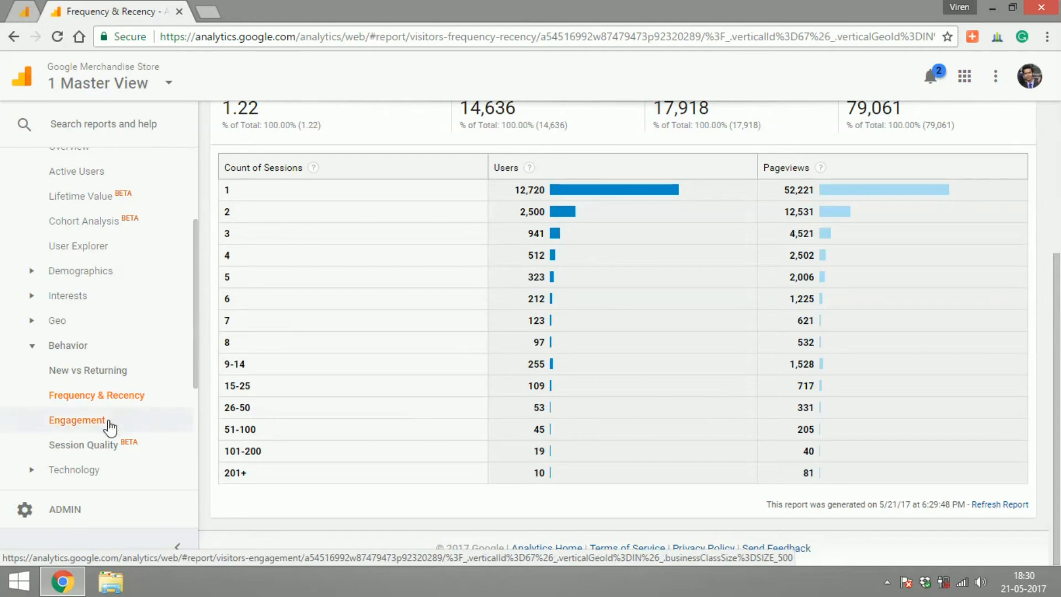
click(76, 420)
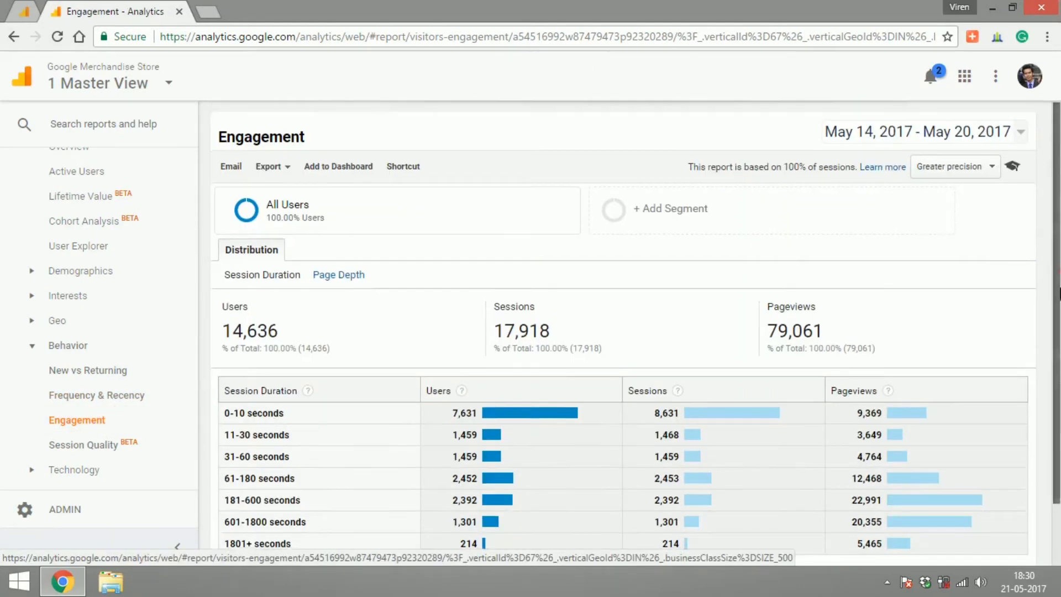
Step: Scroll the Engagement session-duration table down to the 1801+ seconds bucket with 214 users
scroll(down, 3)
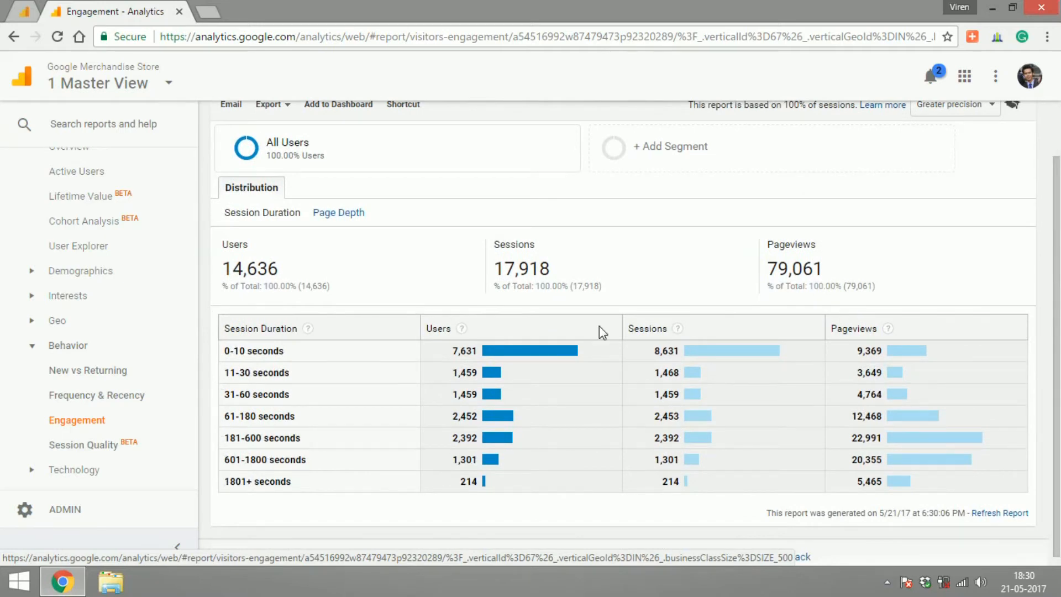
mouse_move(396, 403)
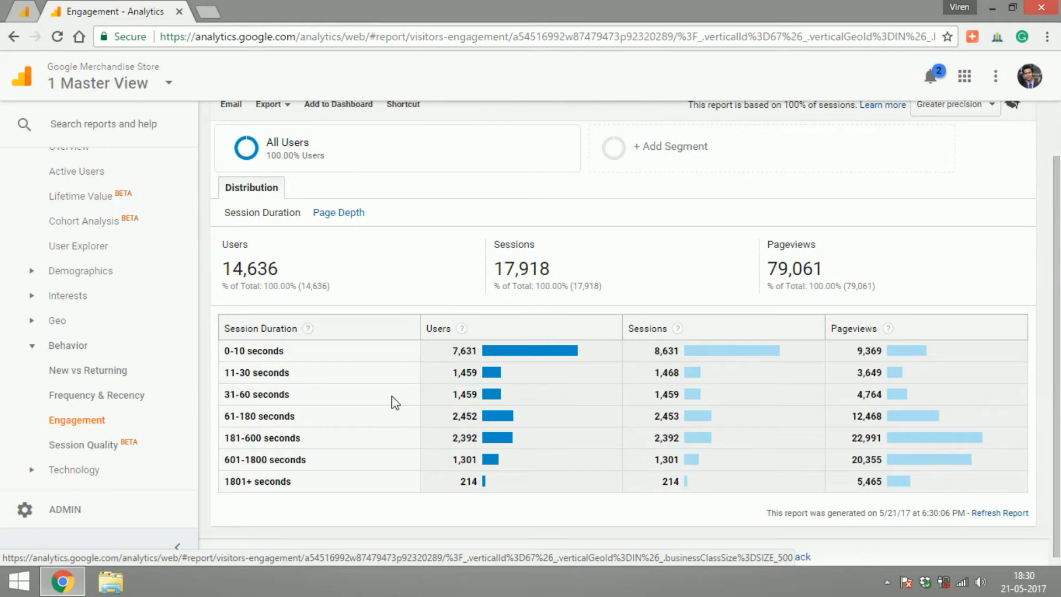
mouse_move(82, 444)
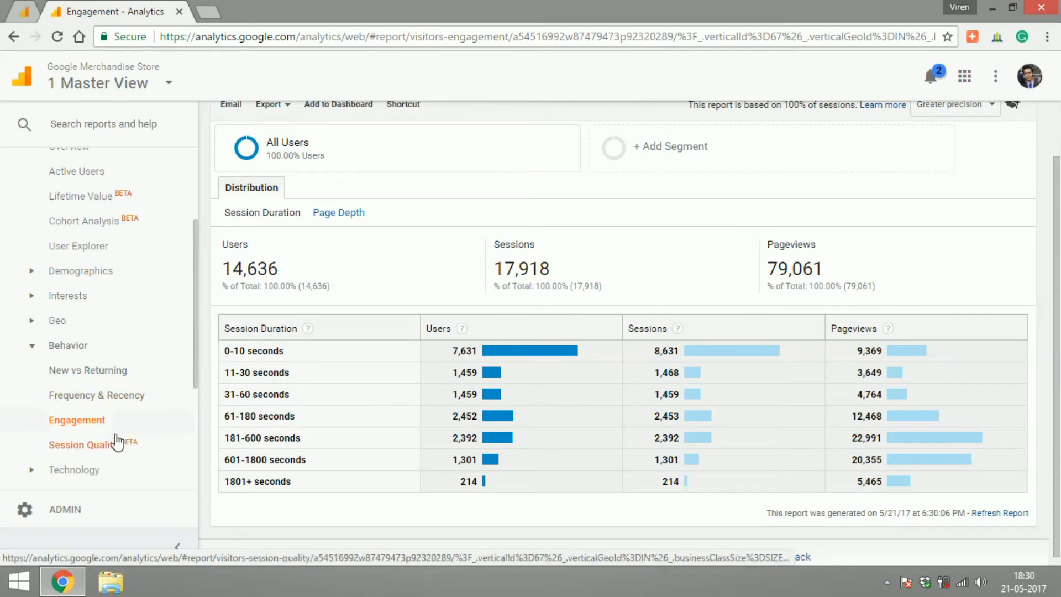
click(82, 444)
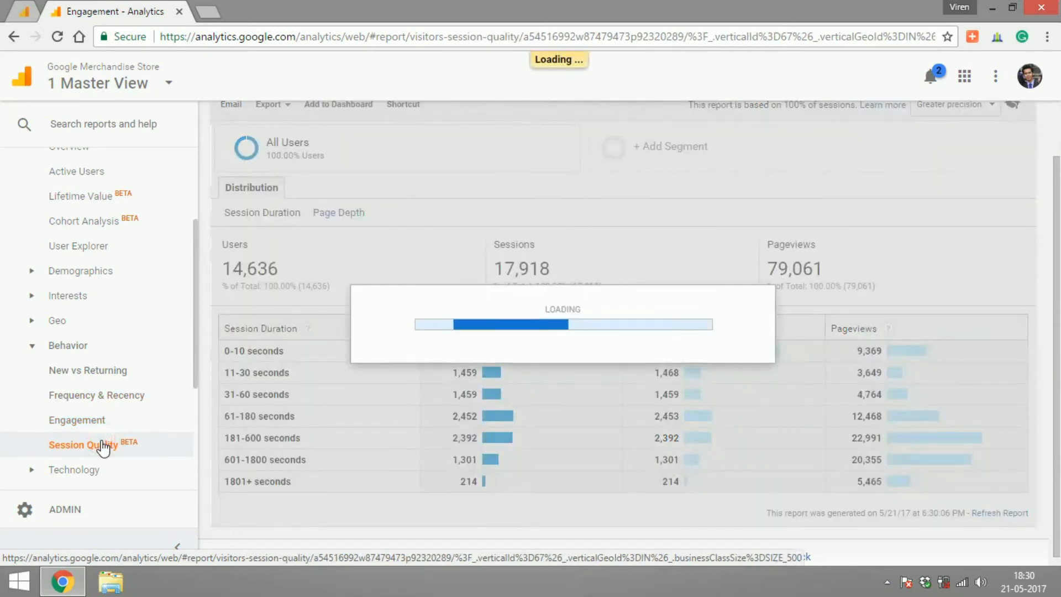
Step: Open Session Quality and scroll its channel breakdown of 458 transacting sessions out of 17,918
click(84, 445)
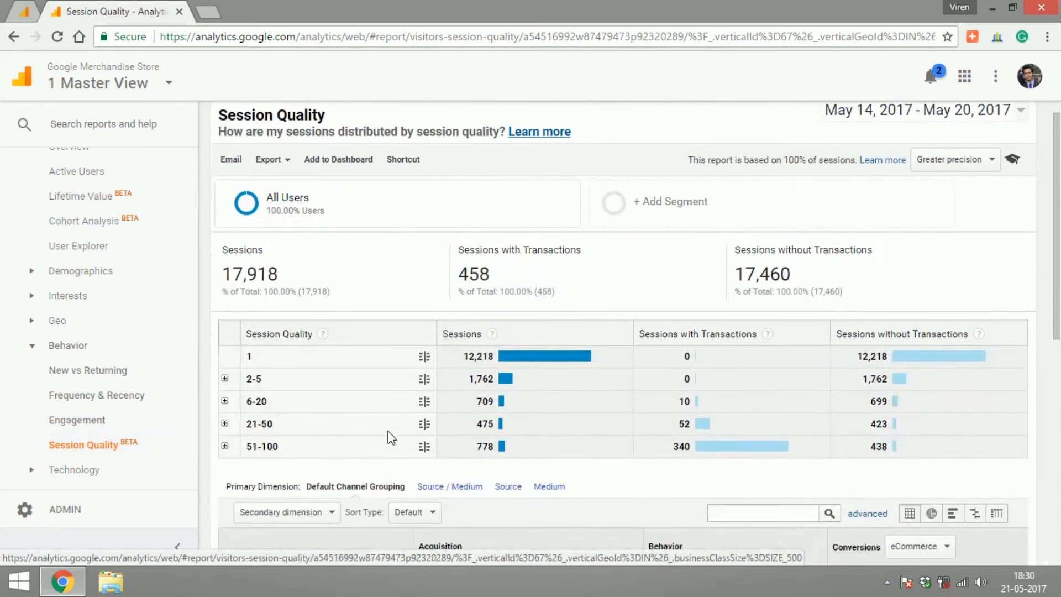
scroll(down, 3)
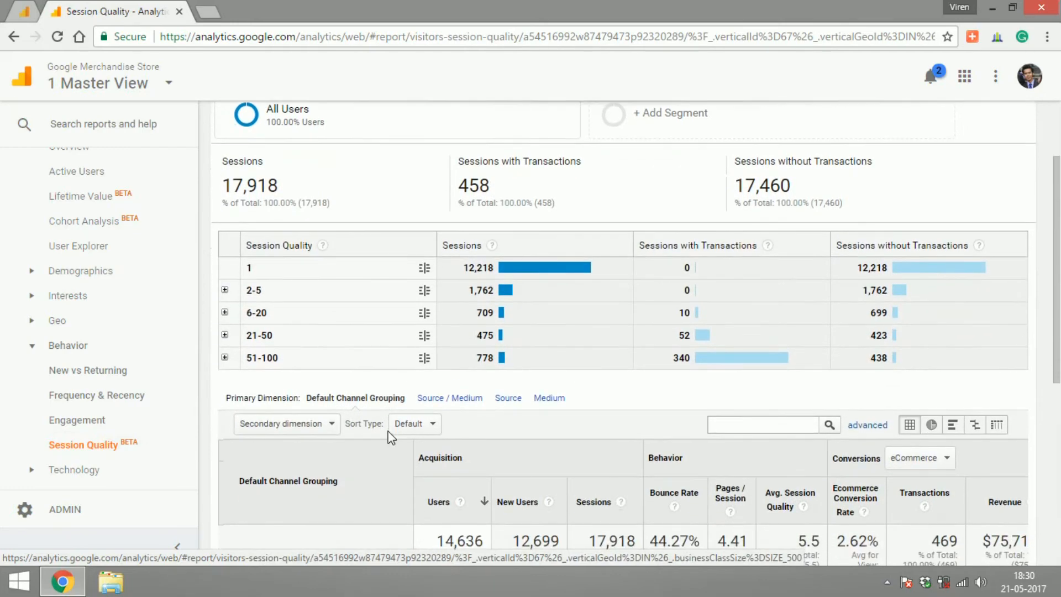
scroll(down, 3)
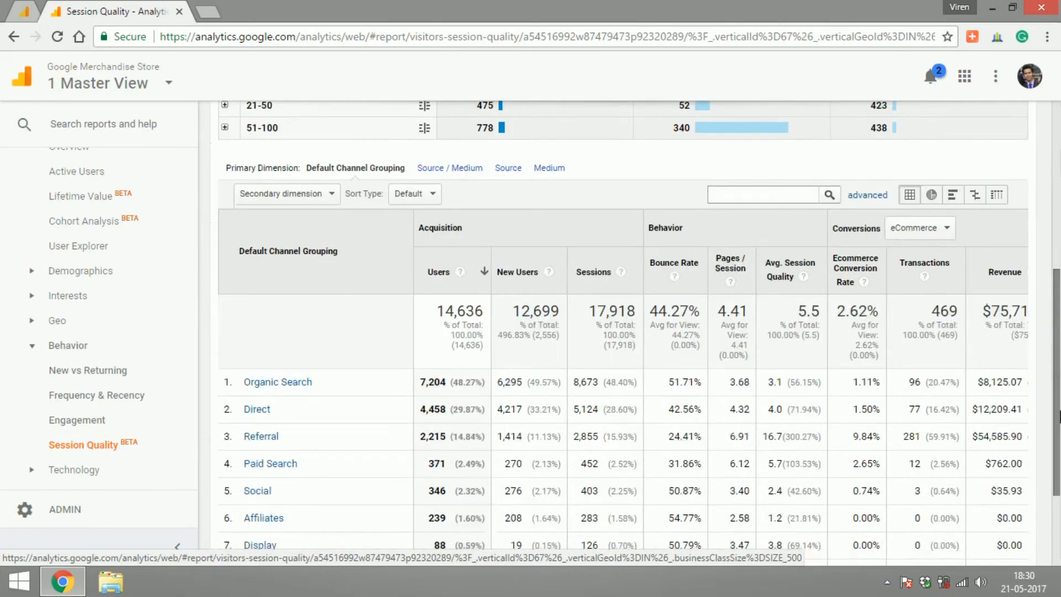
scroll(down, 3)
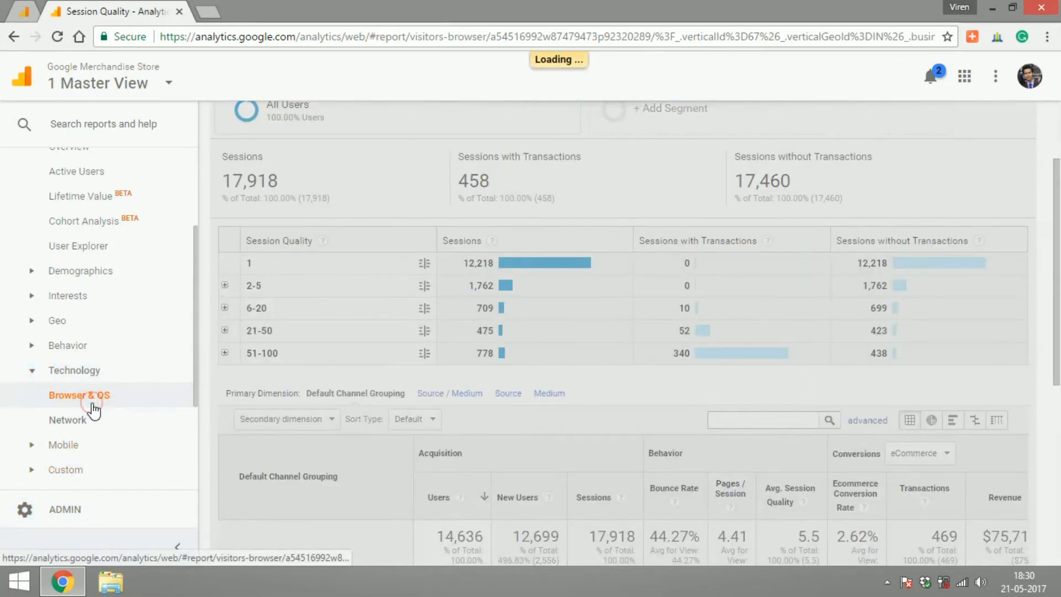
click(78, 394)
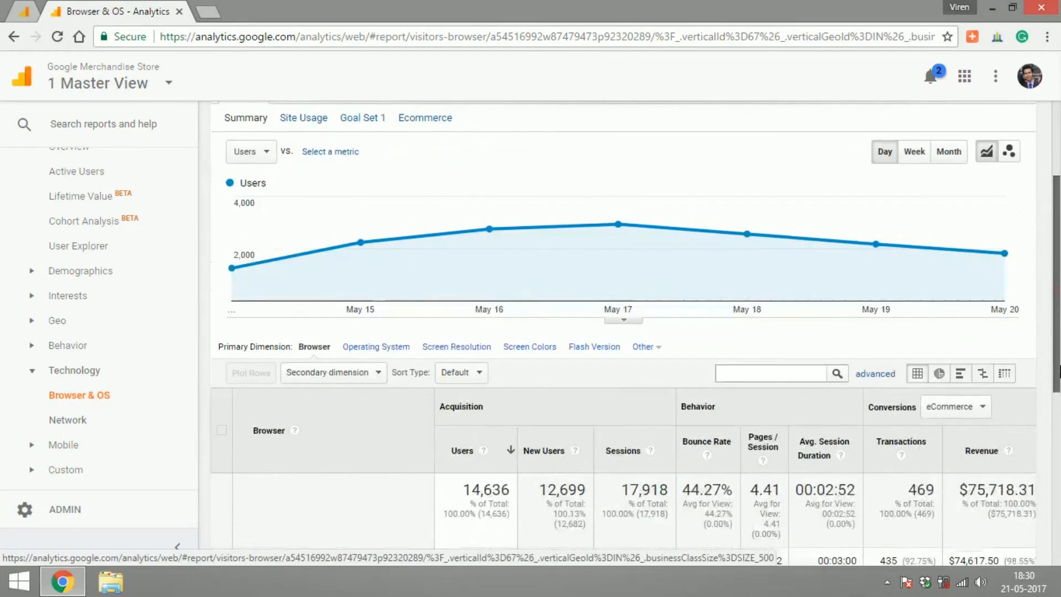
scroll(down, 3)
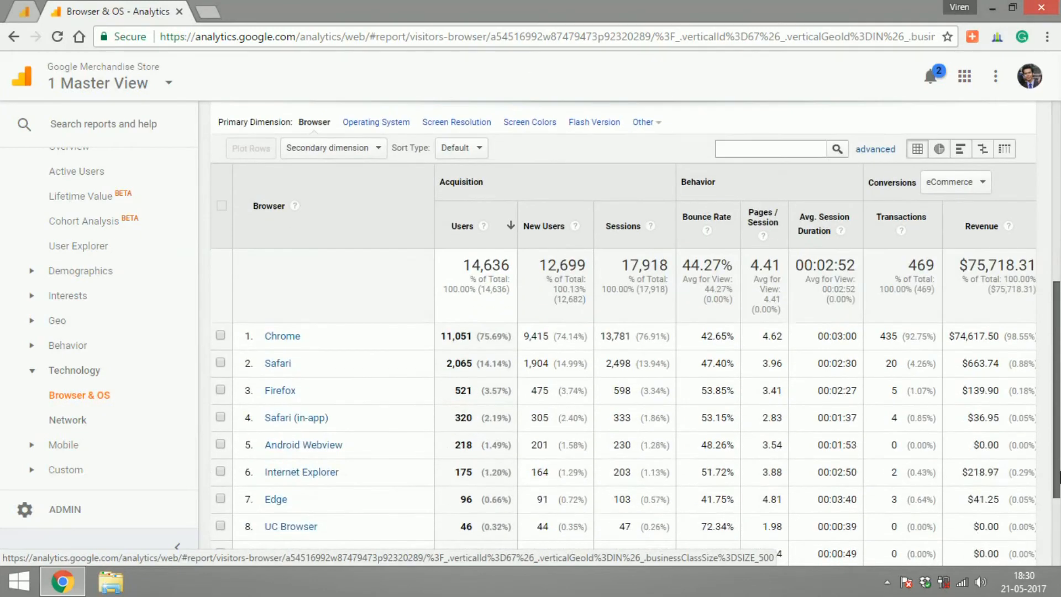
scroll(down, 3)
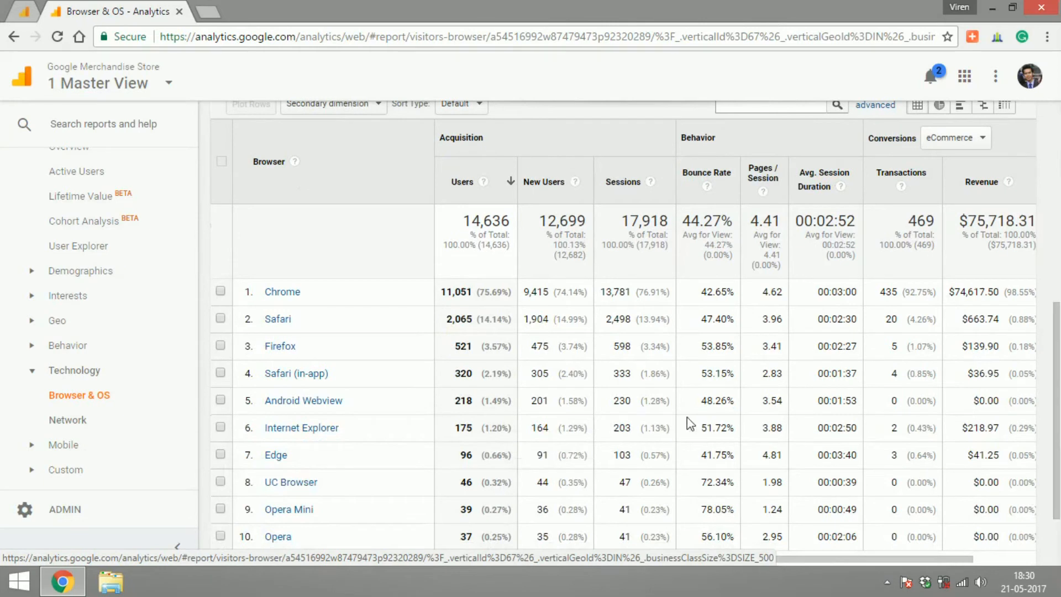
mouse_move(303, 400)
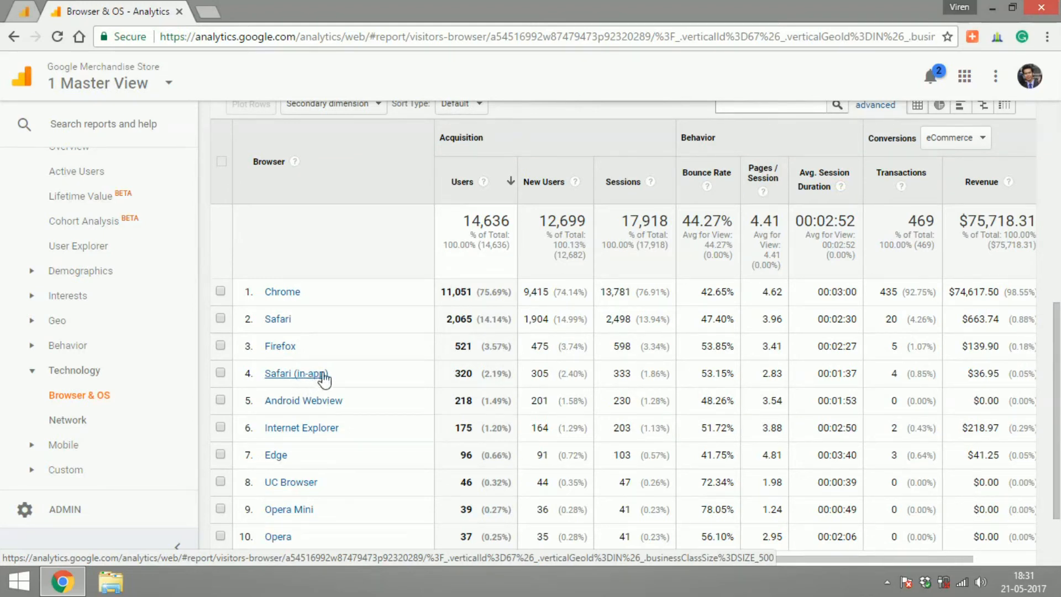
mouse_move(457, 377)
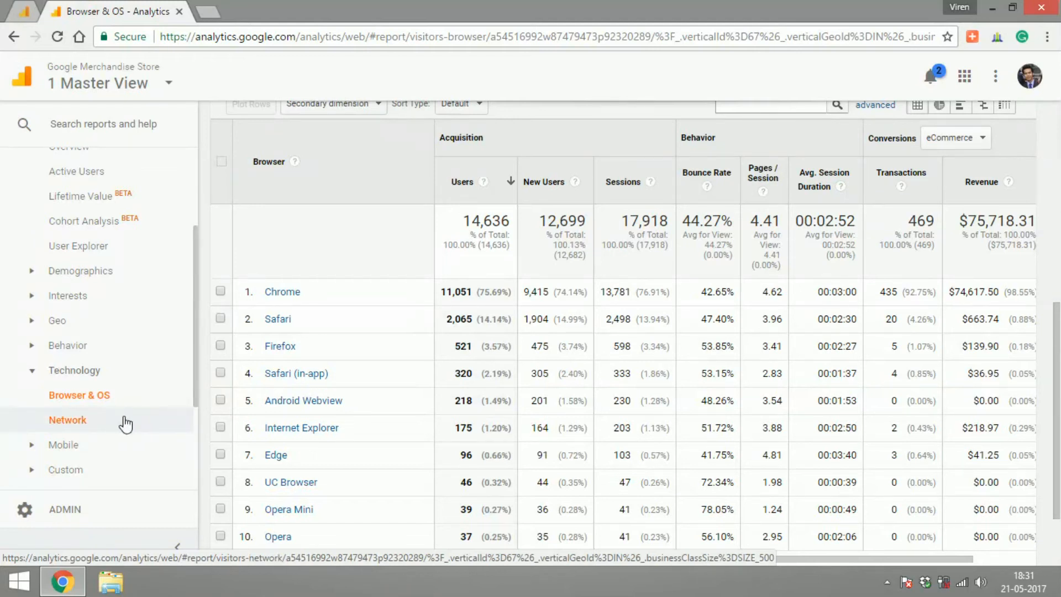
Step: Expand Mobile and open the Devices report, topped by Apple iPhone with 1,568 users
click(63, 395)
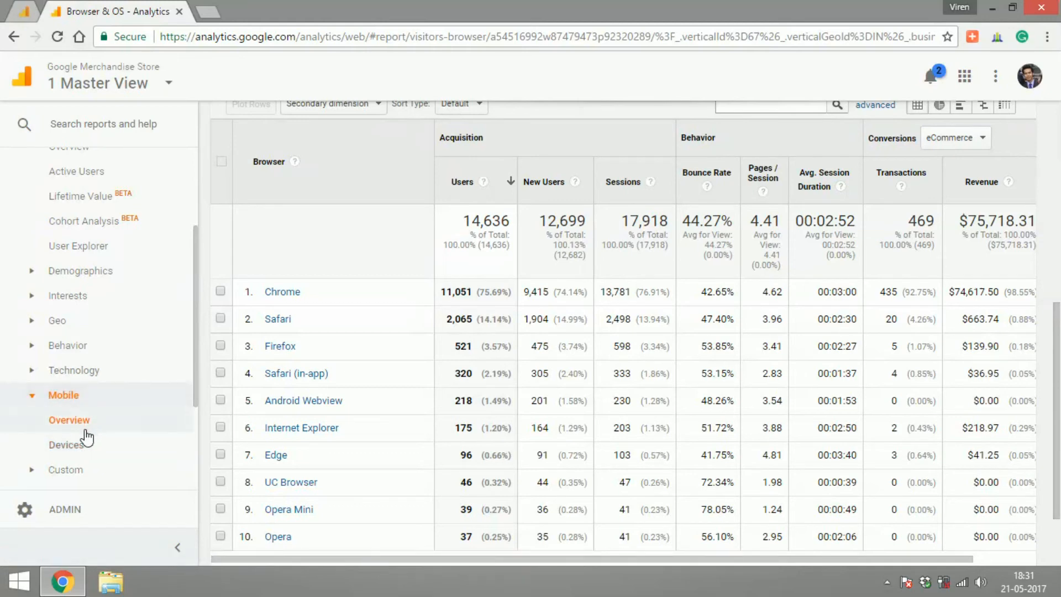
click(67, 444)
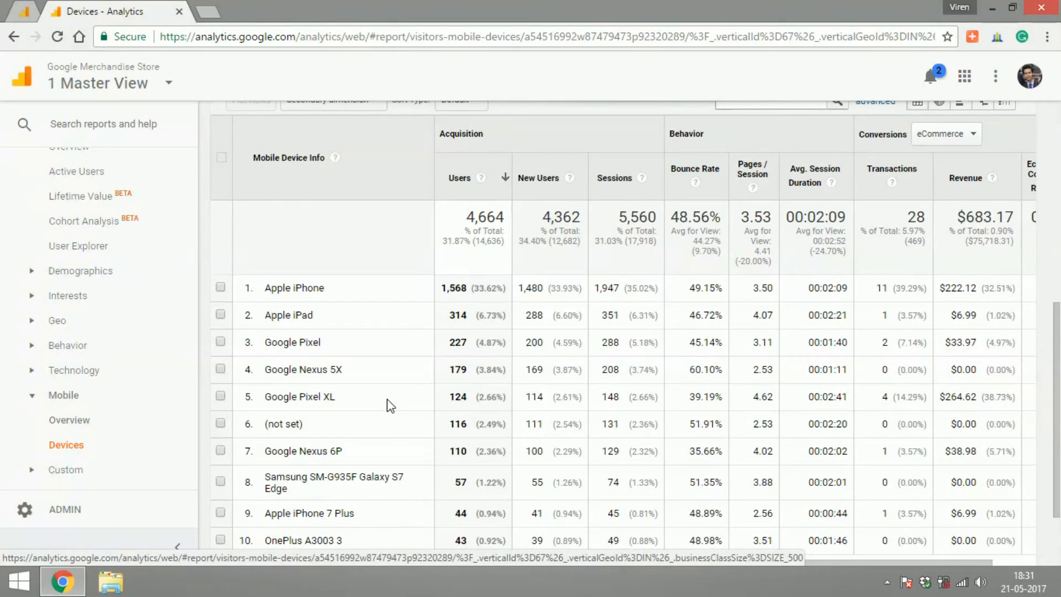
double_click(293, 287)
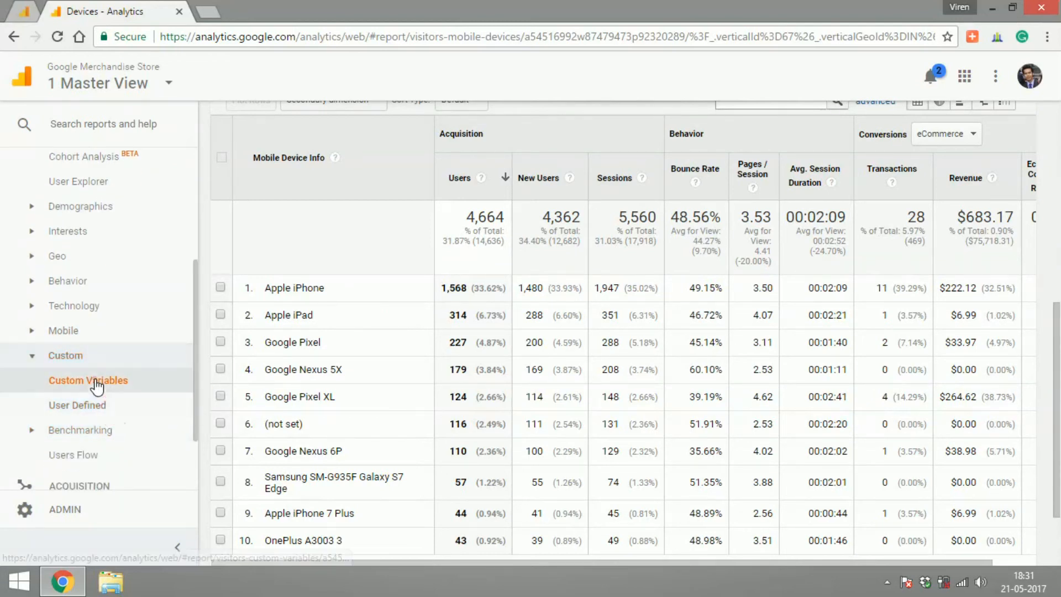
Step: Open Custom Variables and scroll to the empty Custom Variable (Key 1) table for May 14–20, 2017
click(88, 379)
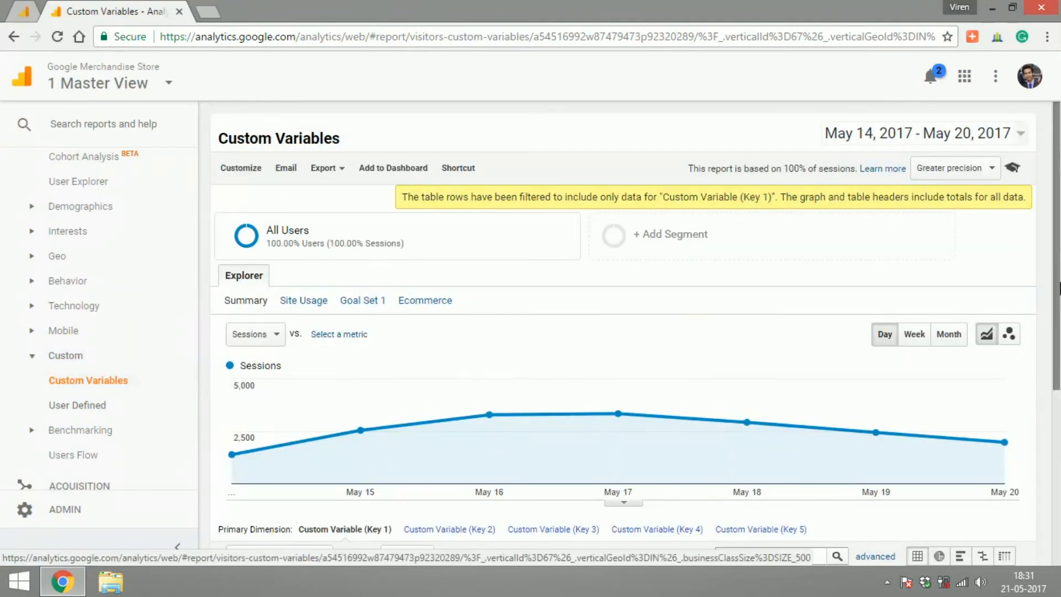
scroll(down, 3)
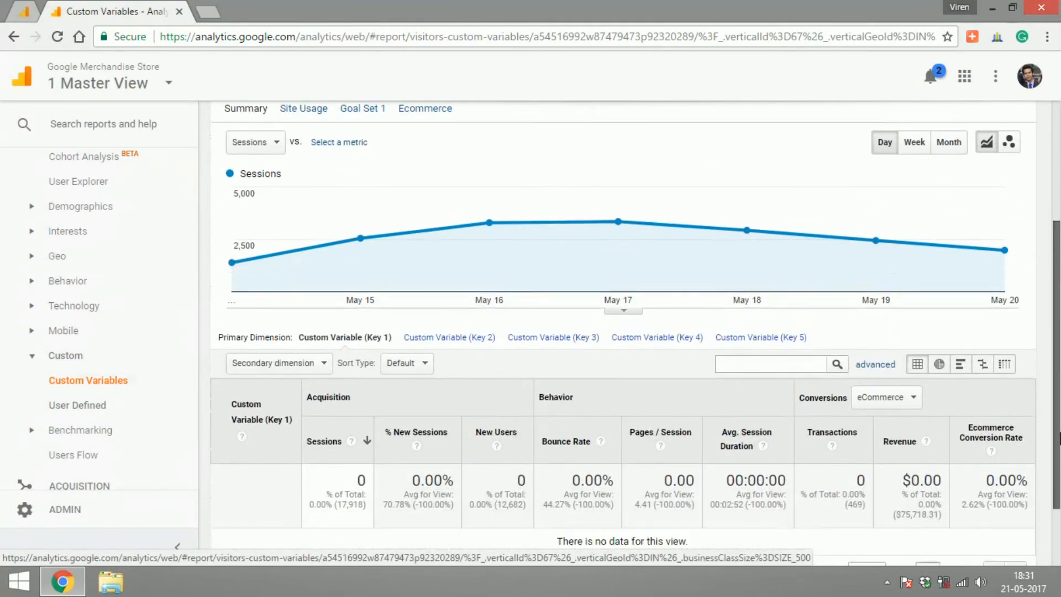
scroll(down, 3)
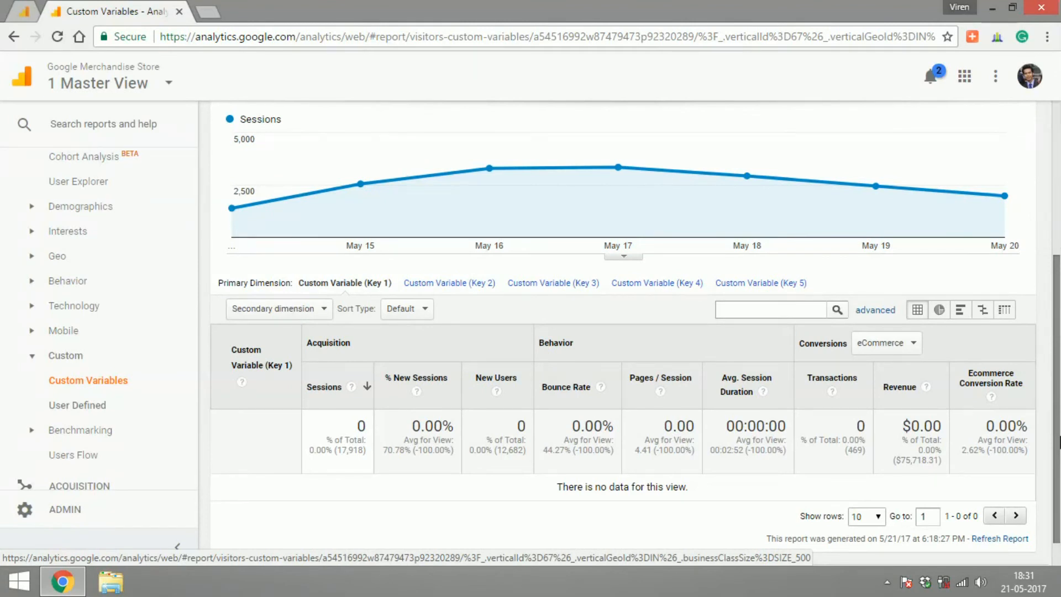
mouse_move(841, 437)
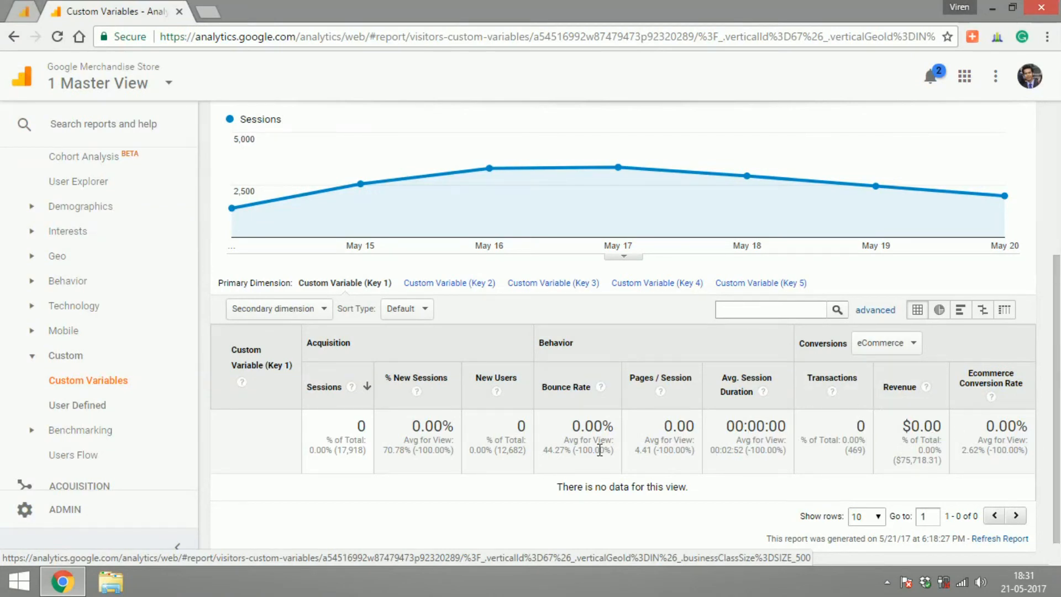
mouse_move(72, 305)
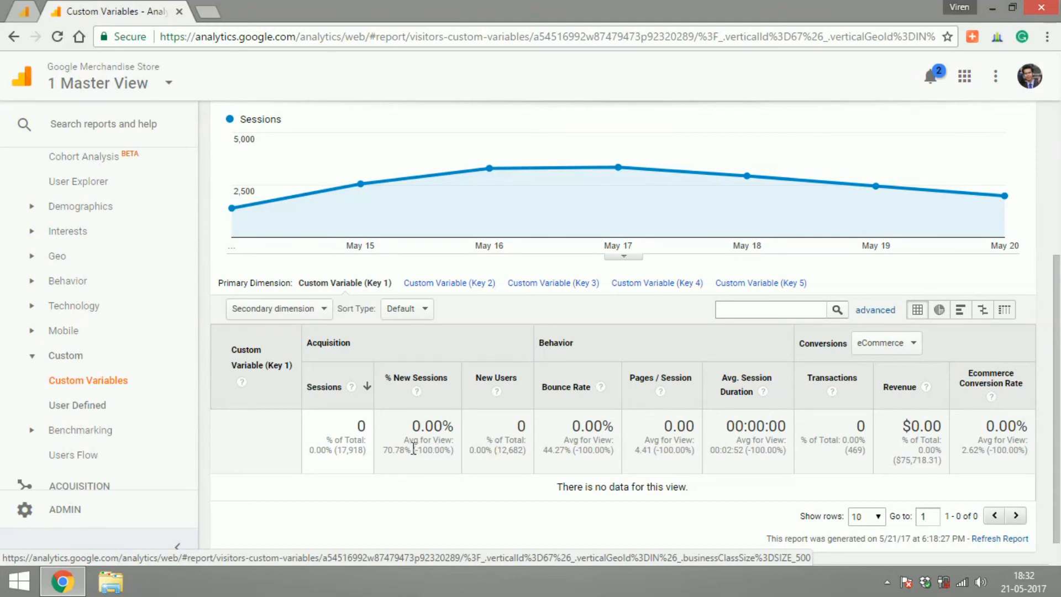
scroll(down, 3)
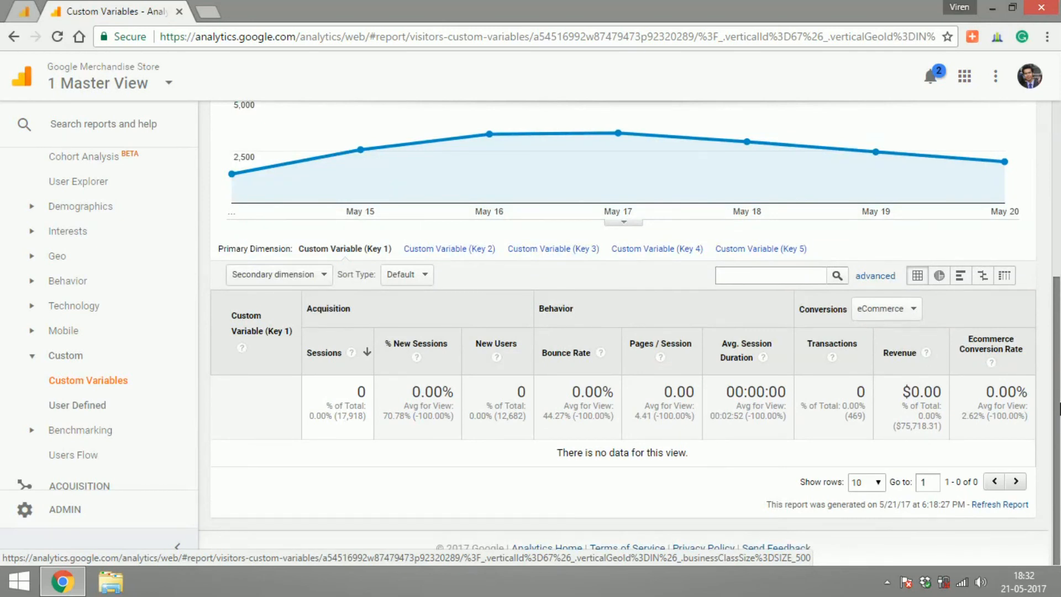
mouse_move(389, 411)
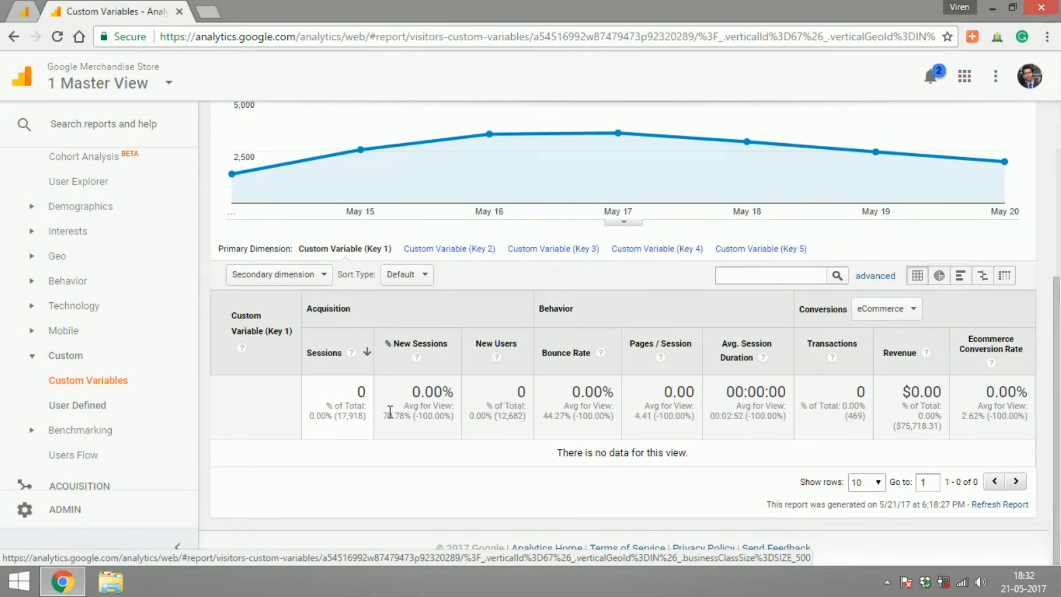
mouse_move(79, 430)
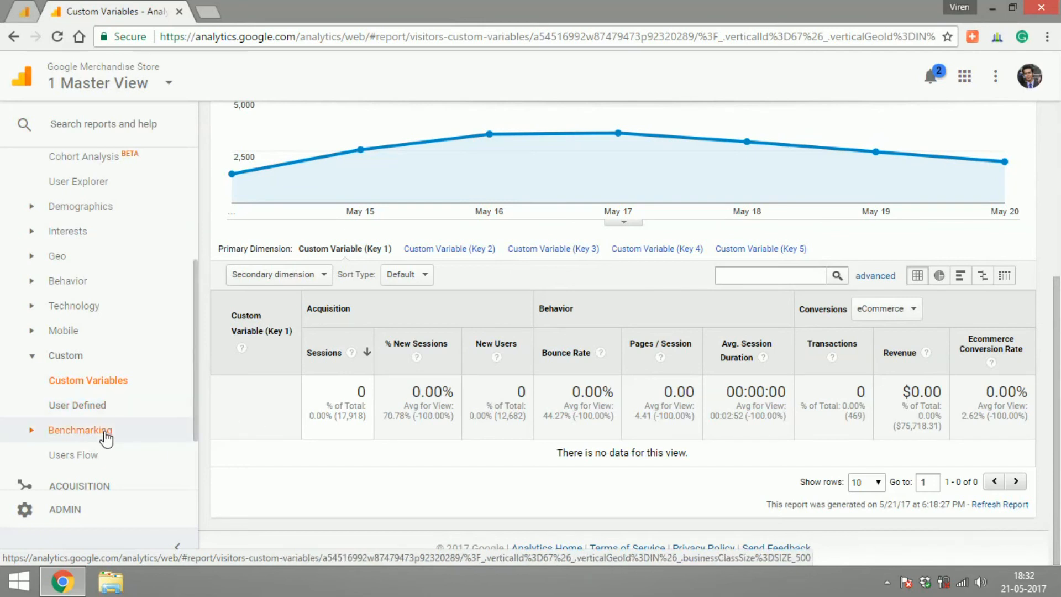
Step: Open Benchmarking Channels, check the daily-session size options, and scroll to the eight-channel Travel comparison
click(79, 430)
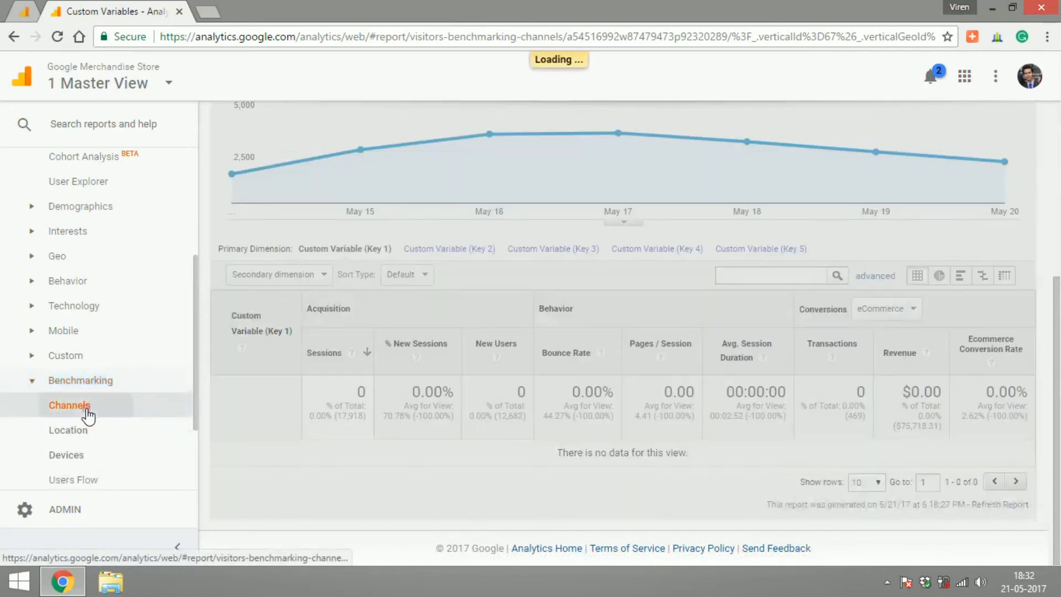
click(69, 404)
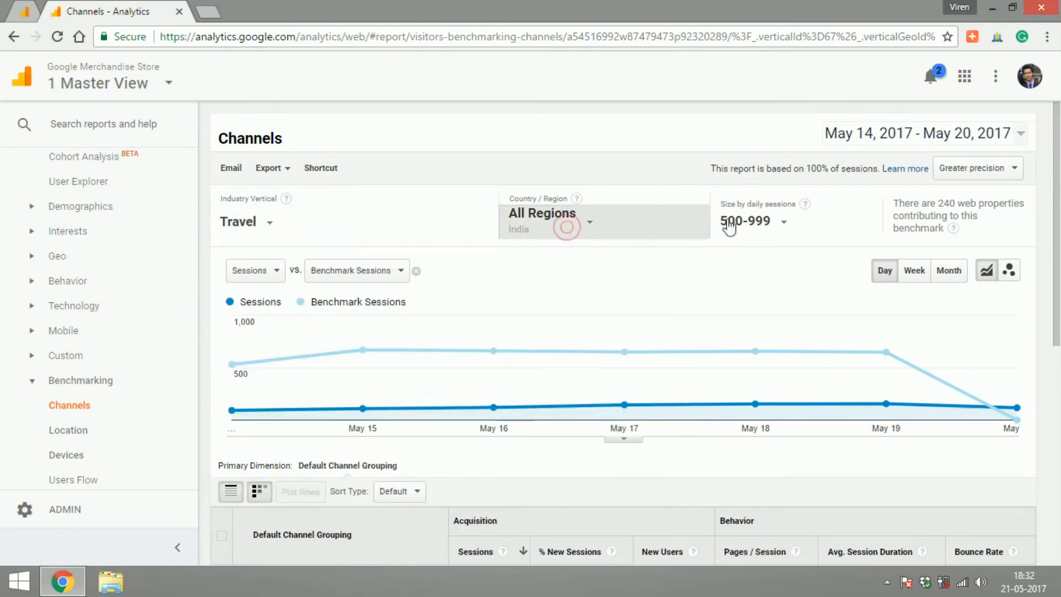
click(753, 221)
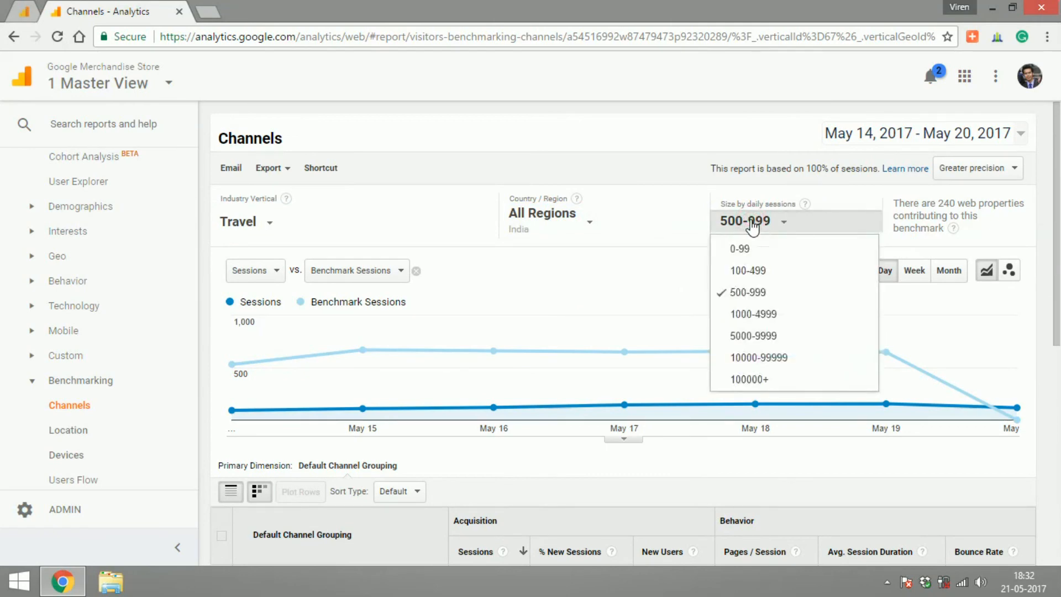
scroll(down, 3)
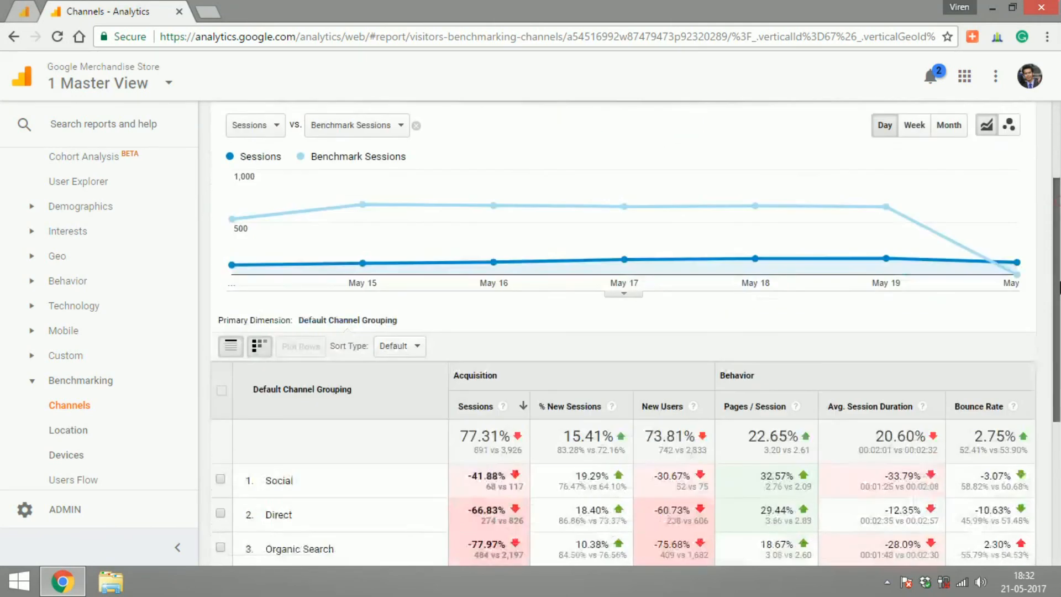
scroll(down, 3)
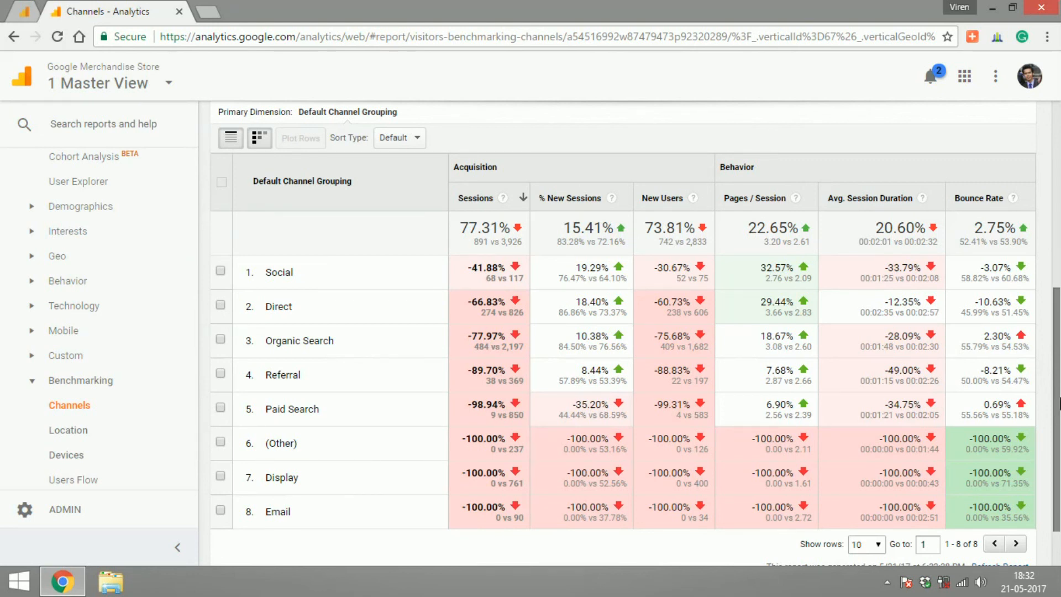
mouse_move(545, 356)
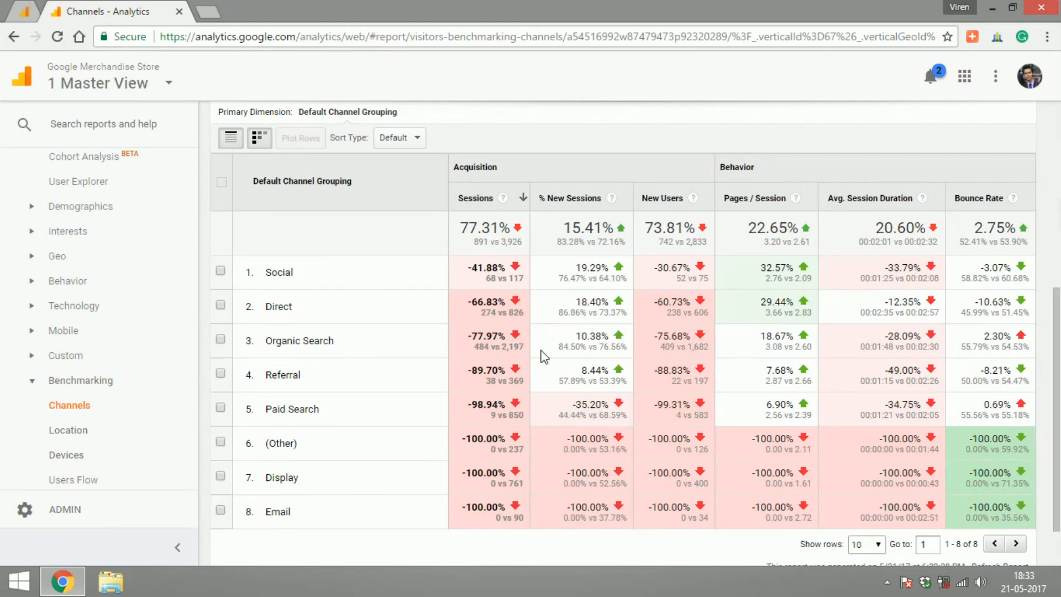
mouse_move(264, 373)
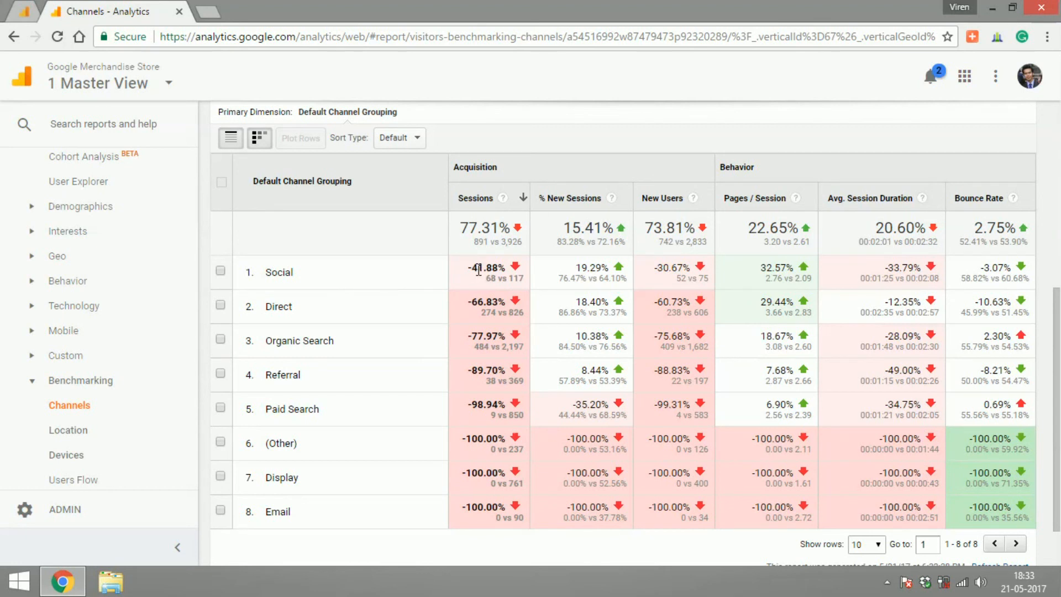
mouse_move(532, 275)
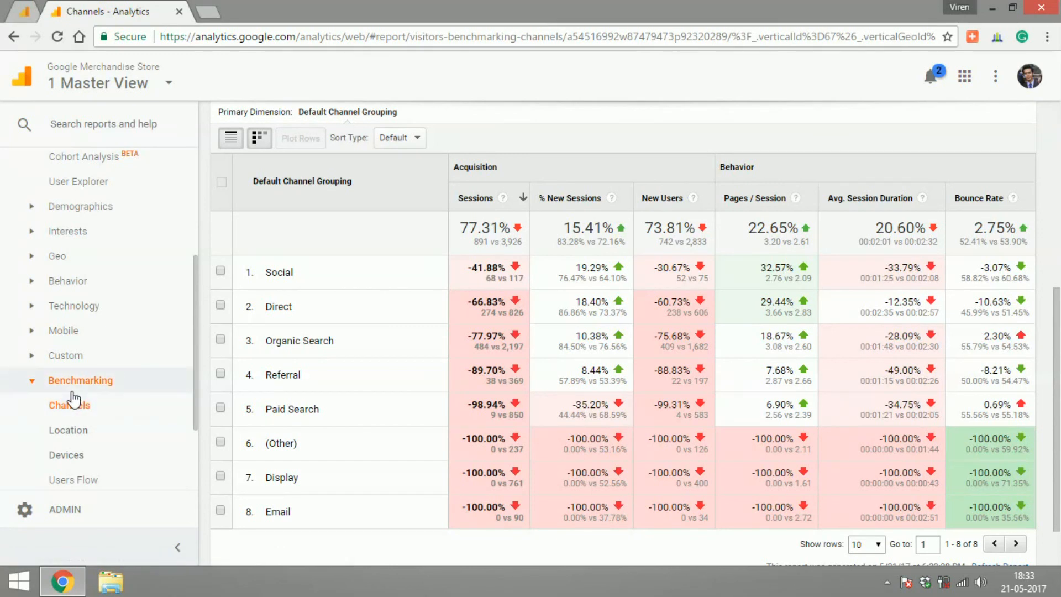
Step: Scroll the sidebar and expand the Acquisition Campaigns and Audience report groups
scroll(down, 3)
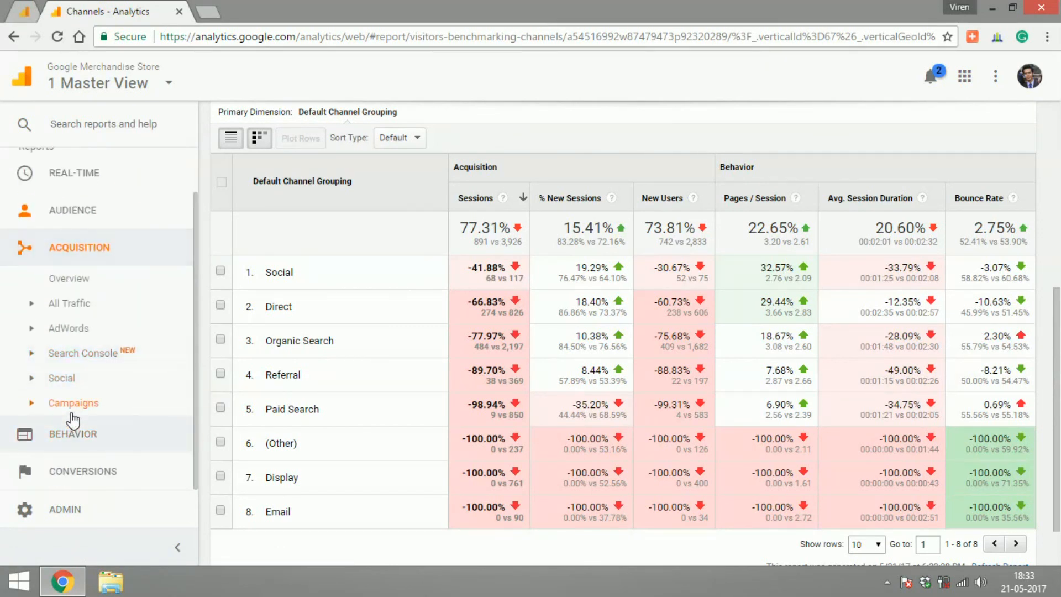
click(73, 402)
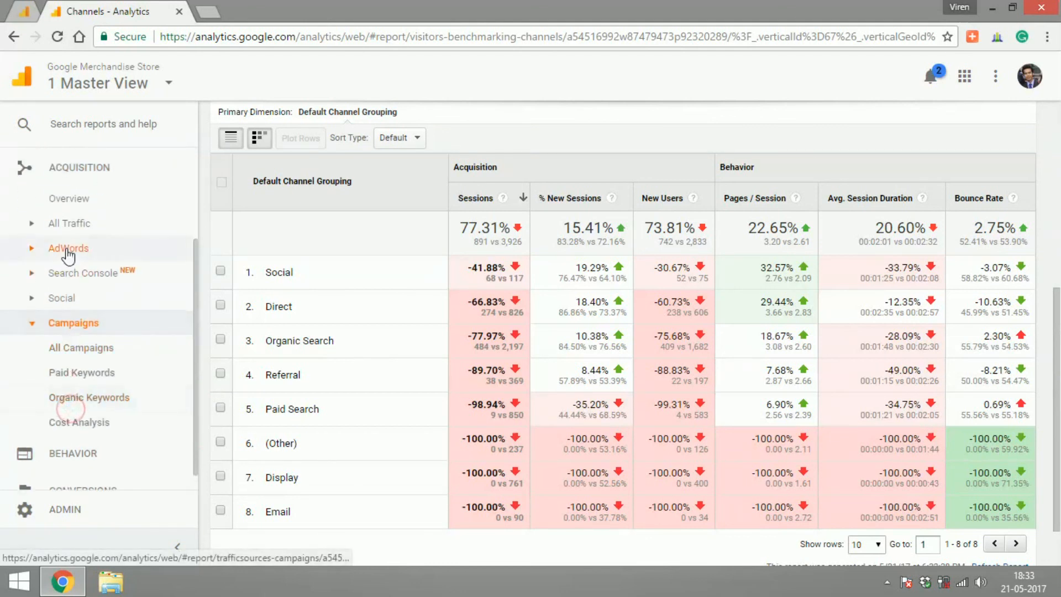
click(72, 261)
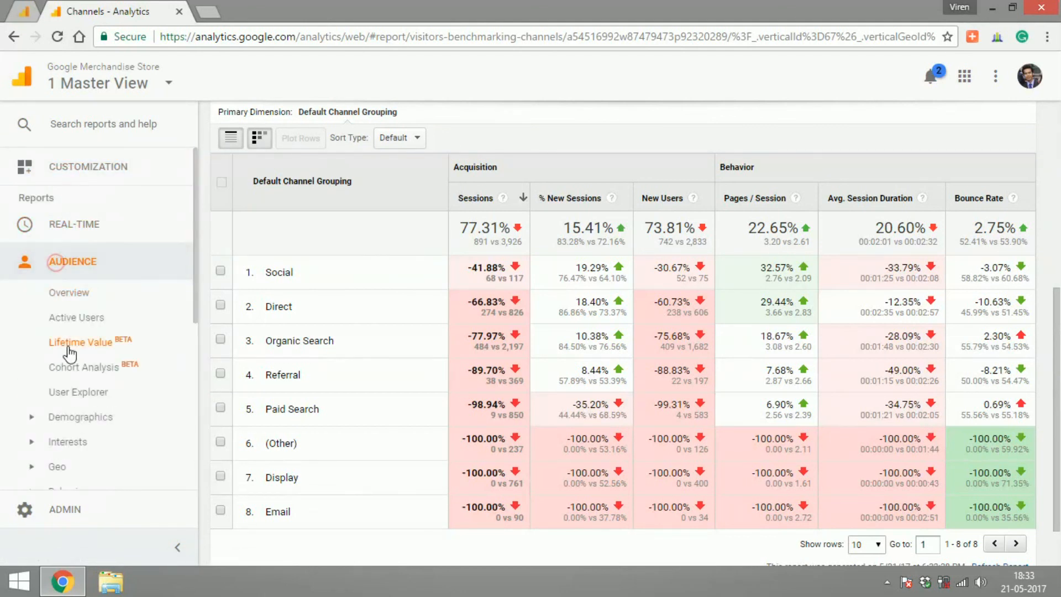